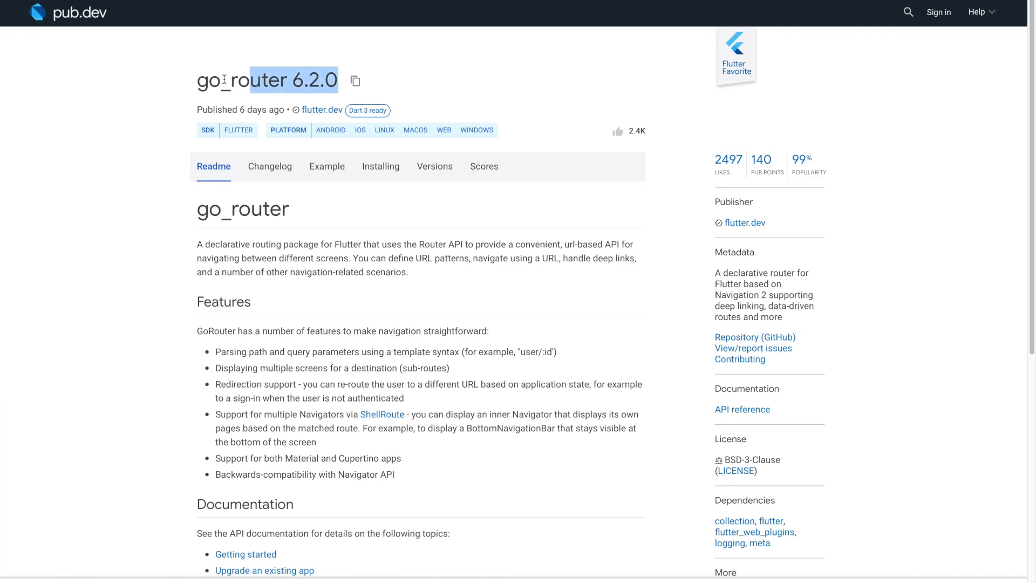
# Step: Show the Installing instructions for the go_router 6.2.0 package on pub.dev
pyautogui.tripleClick(265, 80)
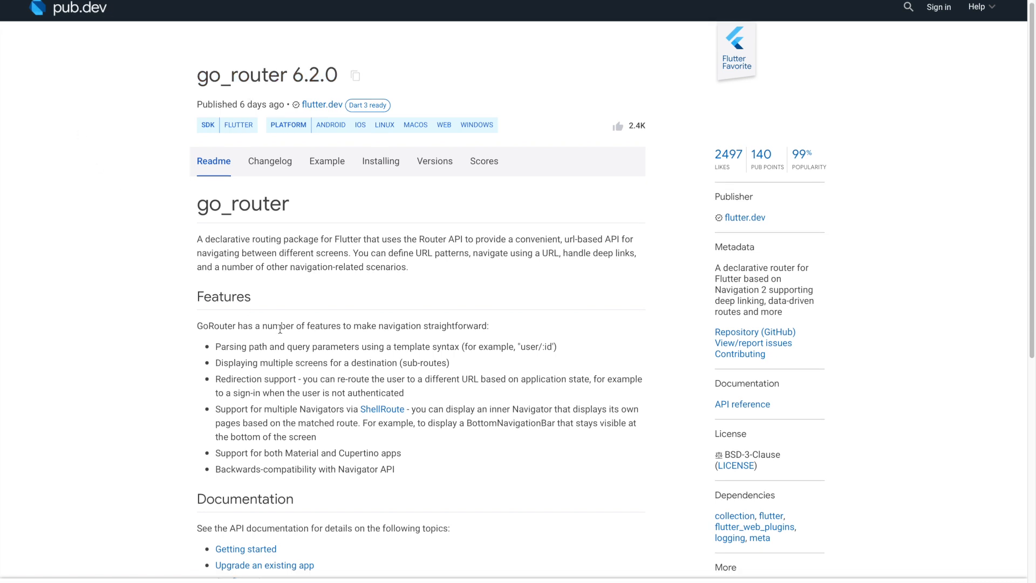
pyautogui.click(380, 166)
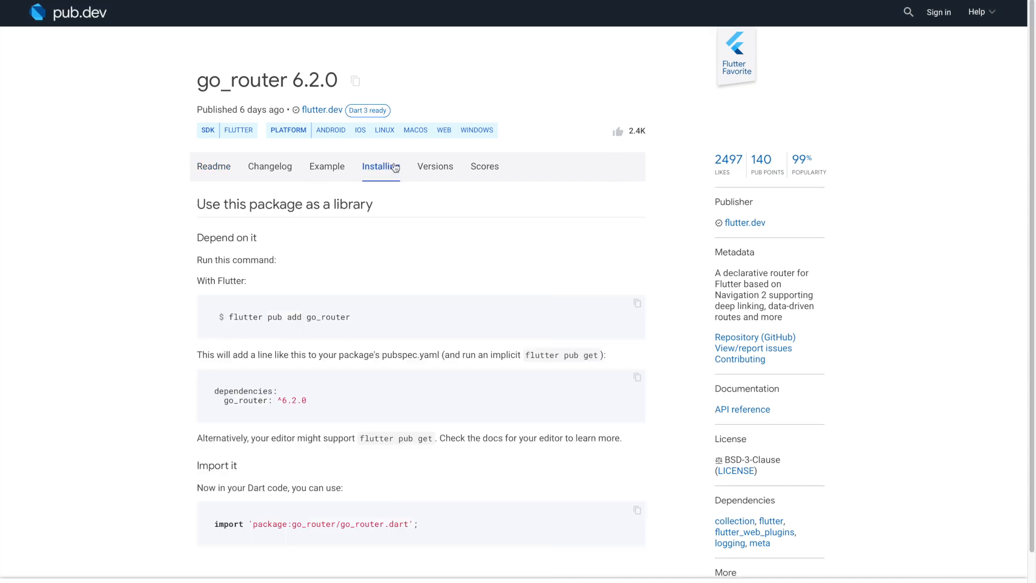
pyautogui.scroll(-3)
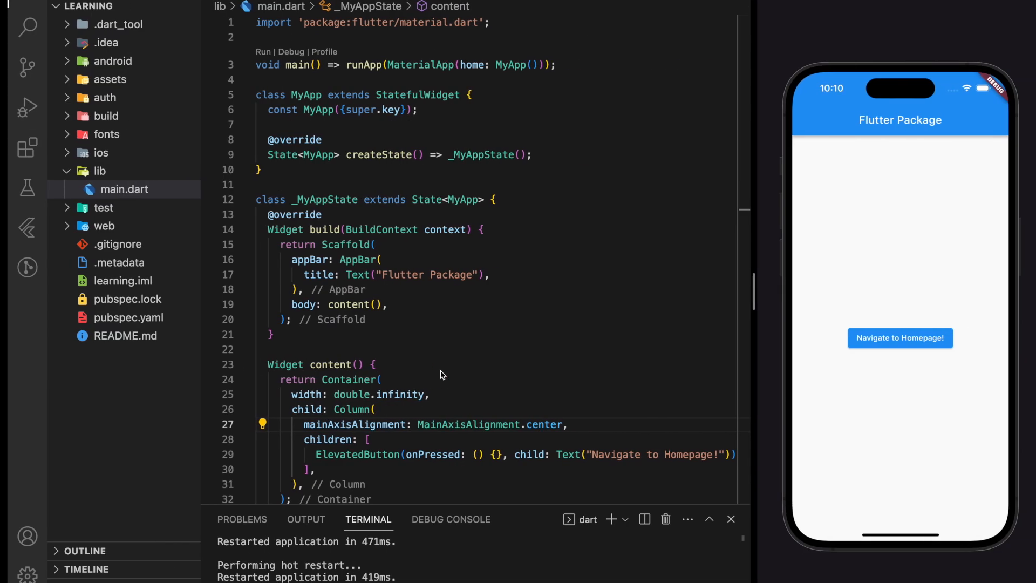
# Step: Add 'go_router: ^6.2.0' under dependencies in pubspec.yaml and fetch packages
pyautogui.press('ctrl+p')
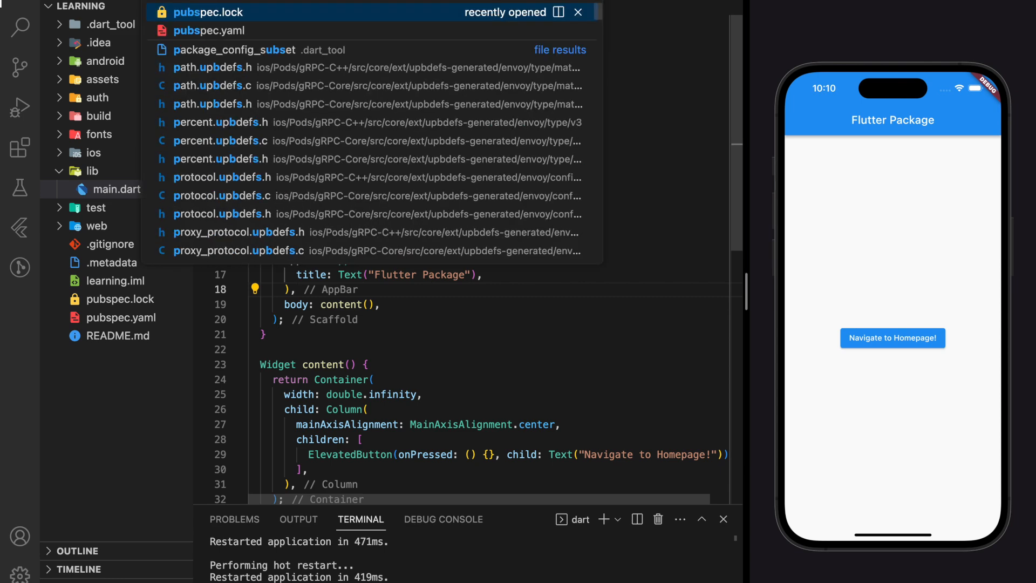
pyautogui.click(209, 30)
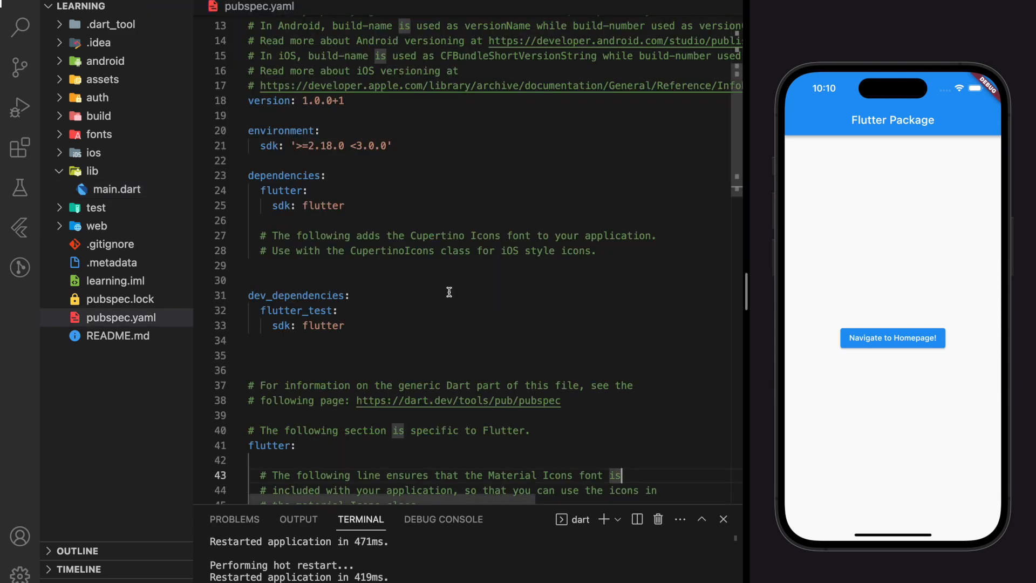
pyautogui.write('go_router: ^6.2.0')
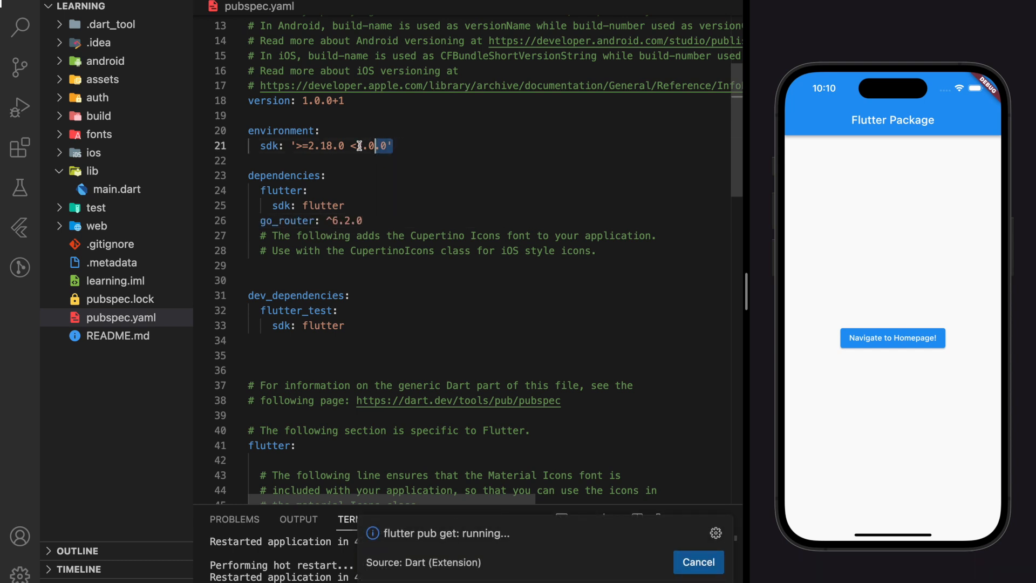
pyautogui.click(397, 160)
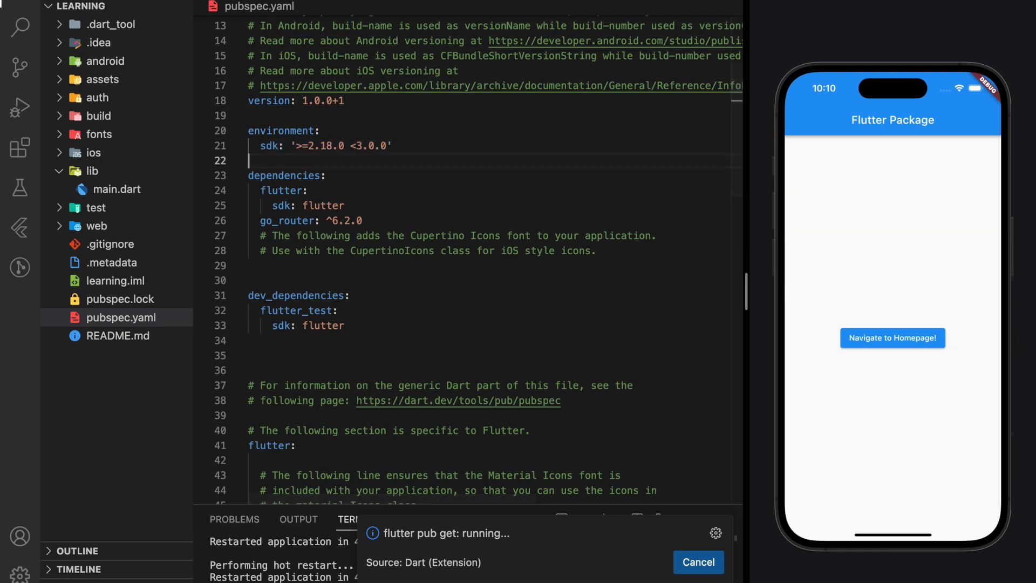
pyautogui.click(115, 189)
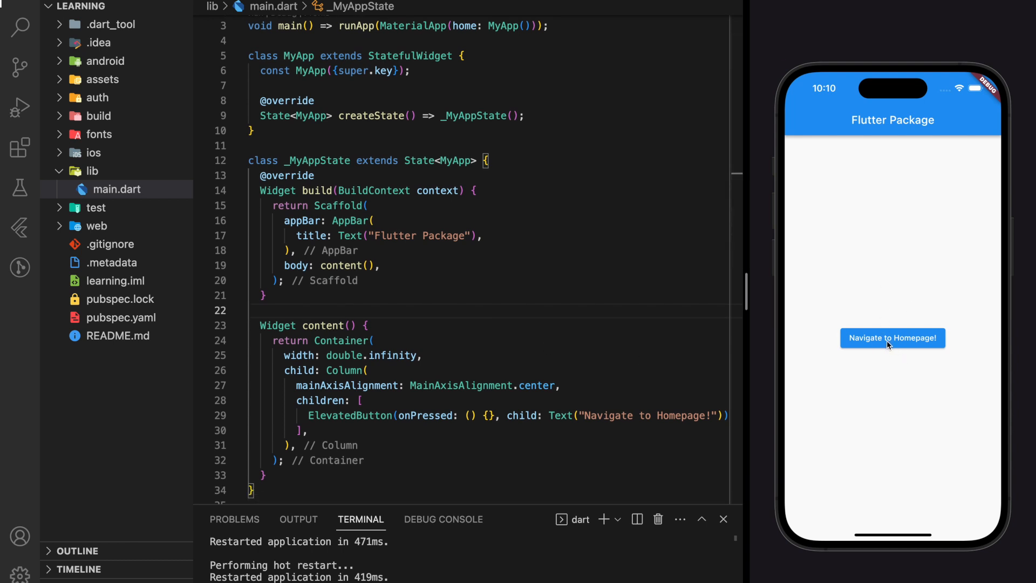
pyautogui.moveTo(509, 423)
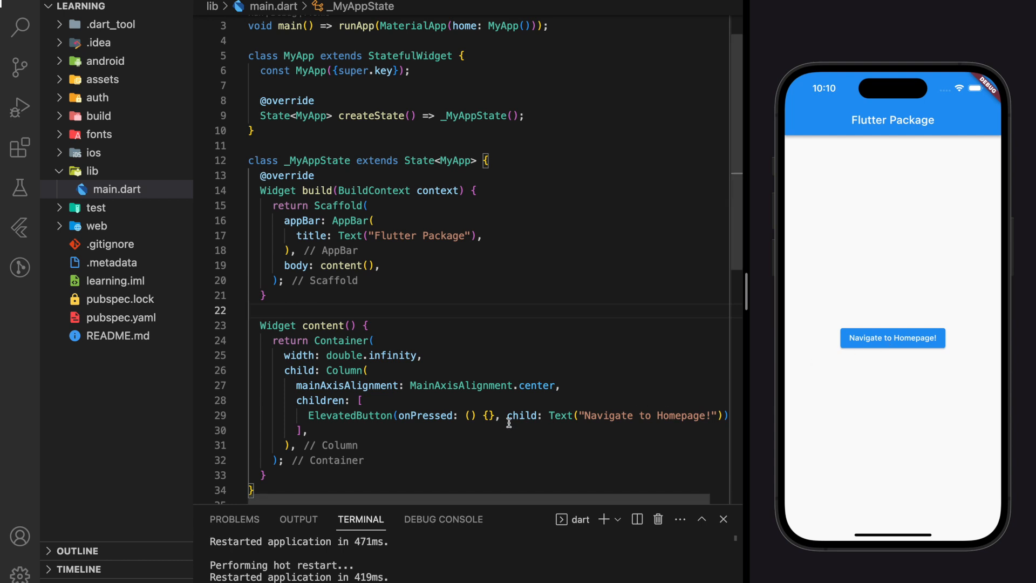
pyautogui.scroll(3)
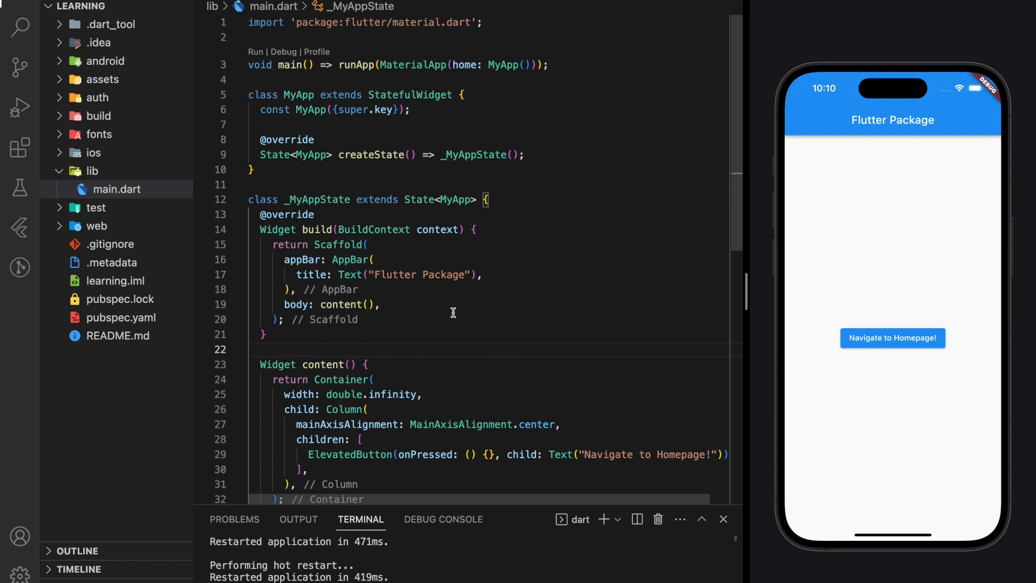
pyautogui.click(92, 170)
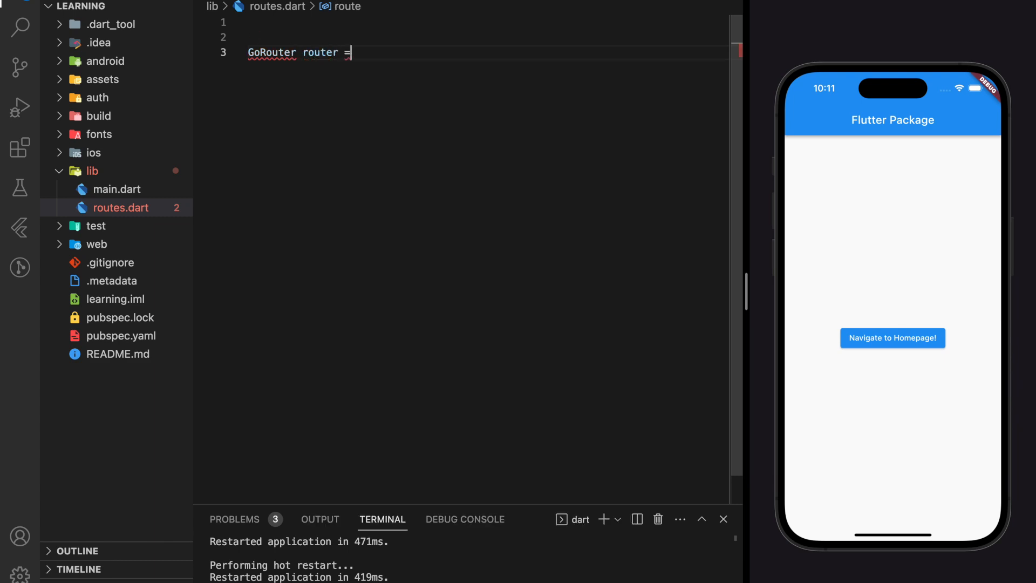
# Step: Declare the first GoRoute in routes.dart, mapping '/' to MyApp()
pyautogui.write('GoRouter(routes: routes')
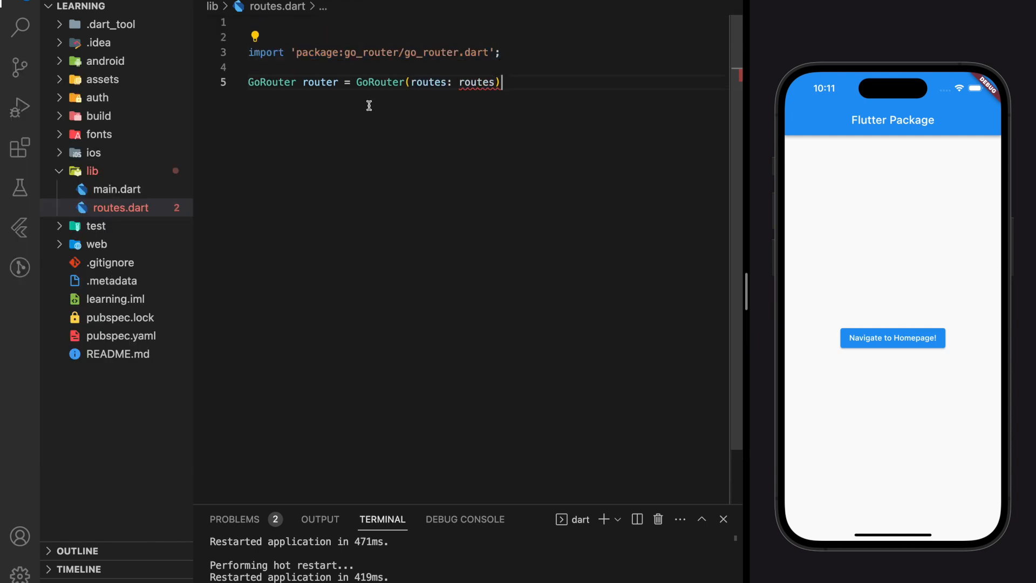
pyautogui.write('GoRoute(path: "')
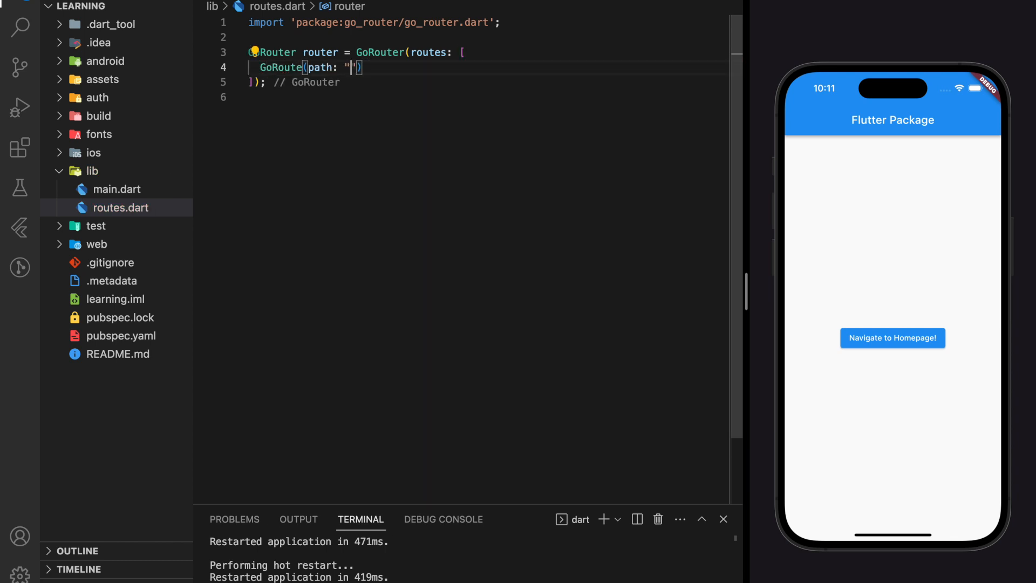
pyautogui.write('/')
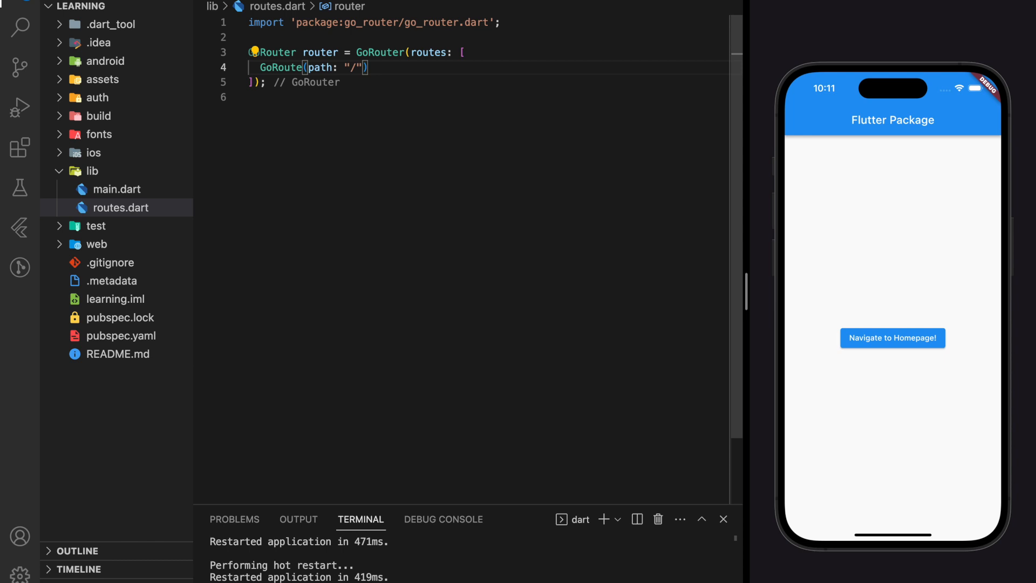
pyautogui.write(',builder: M')
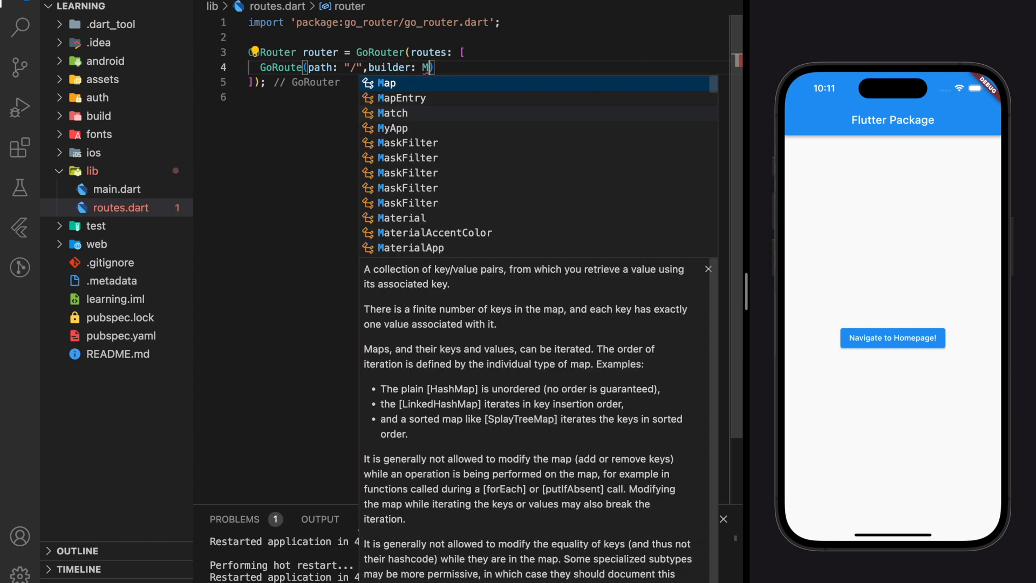
pyautogui.write('(context, state) => Mt')
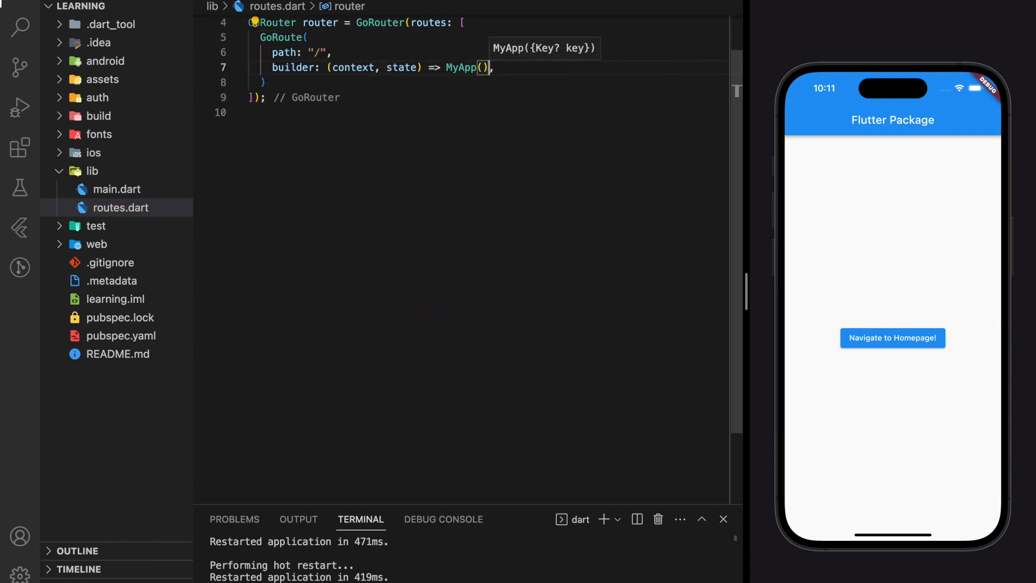
pyautogui.scroll(3)
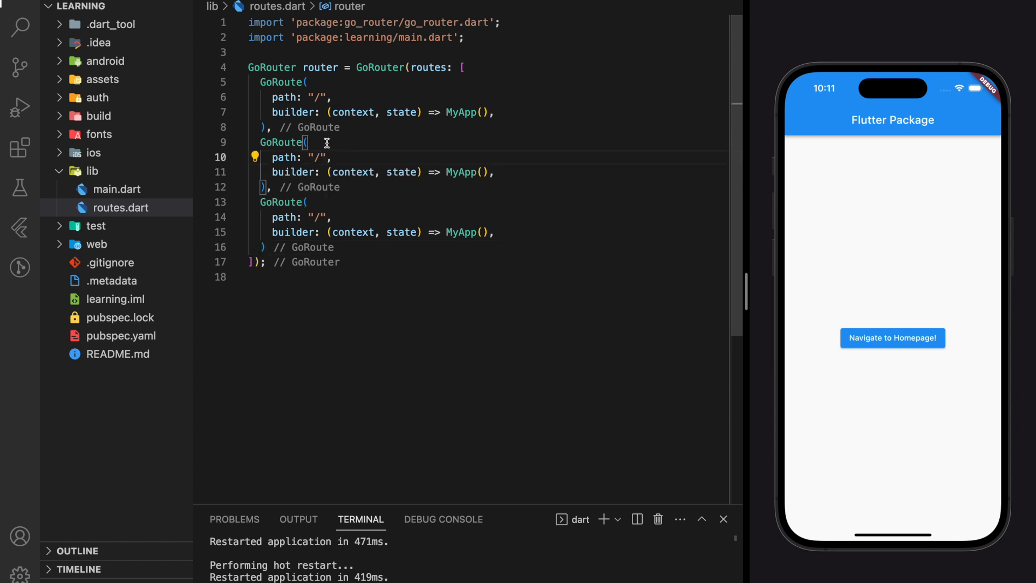
# Step: Add GoRoutes mapping '/home' to Home() and '/setting' to Setting()
pyautogui.write('Home')
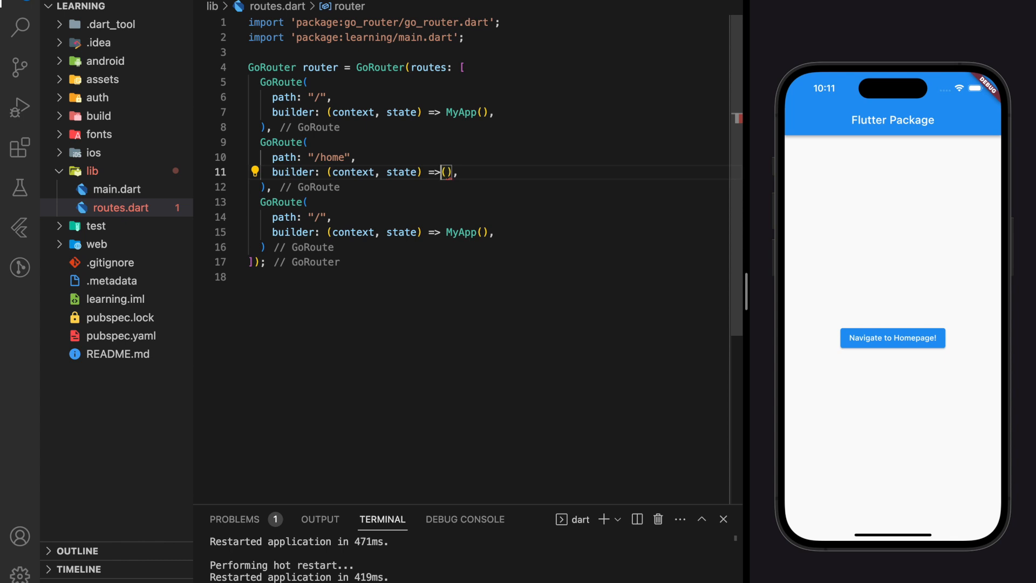
pyautogui.write('Home')
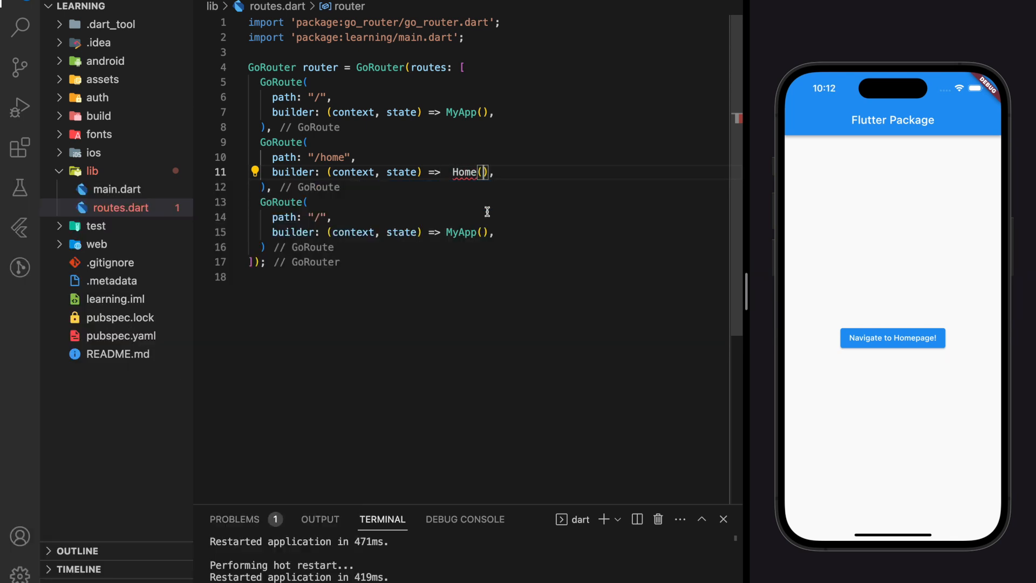
pyautogui.write('s')
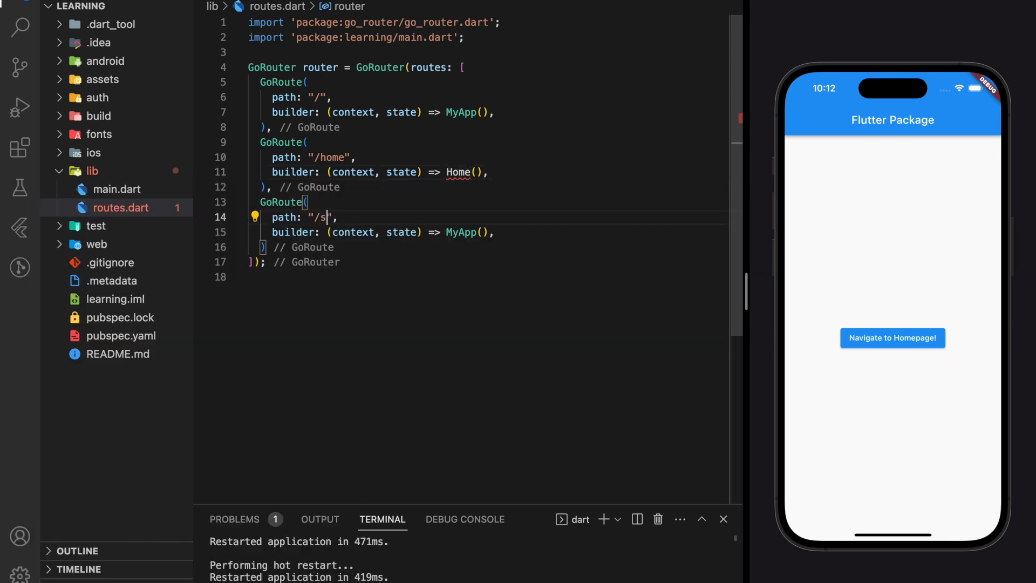
pyautogui.write('etting')
pyautogui.click(485, 231)
pyautogui.write('S')
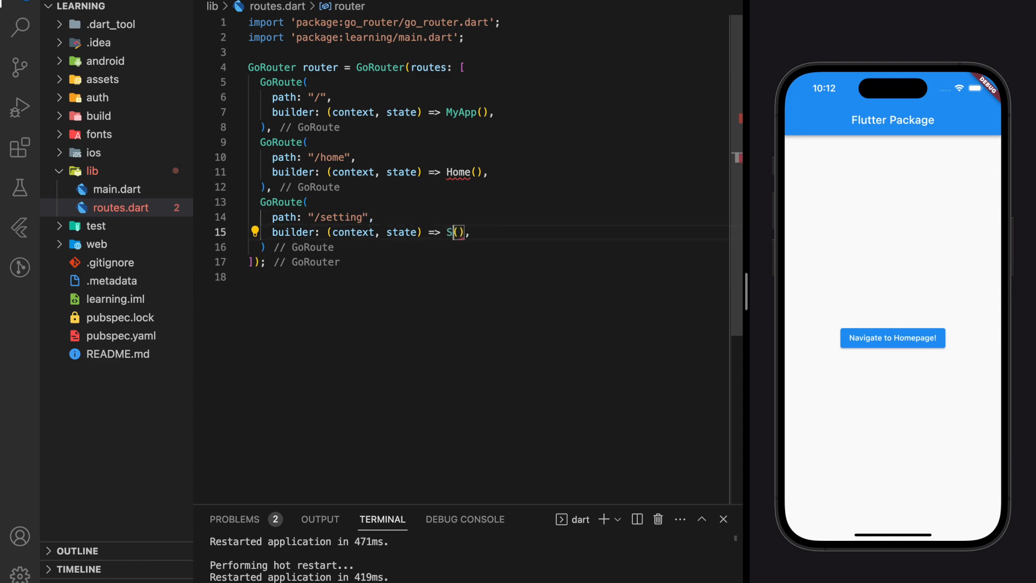
pyautogui.write('etting')
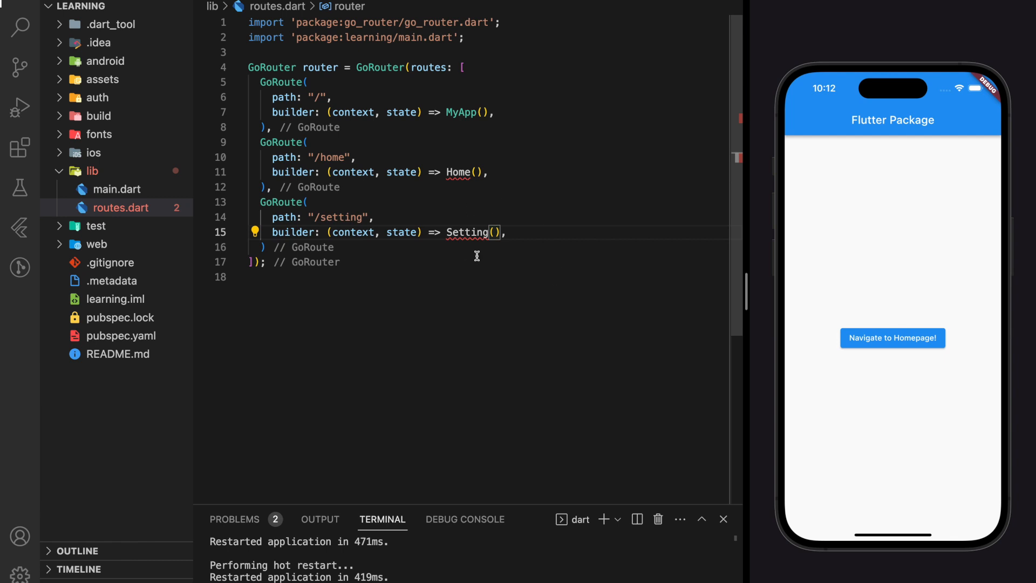
# Step: Create lib/home.dart returning a Scaffold with AppBar title "Homepage"
pyautogui.click(91, 170)
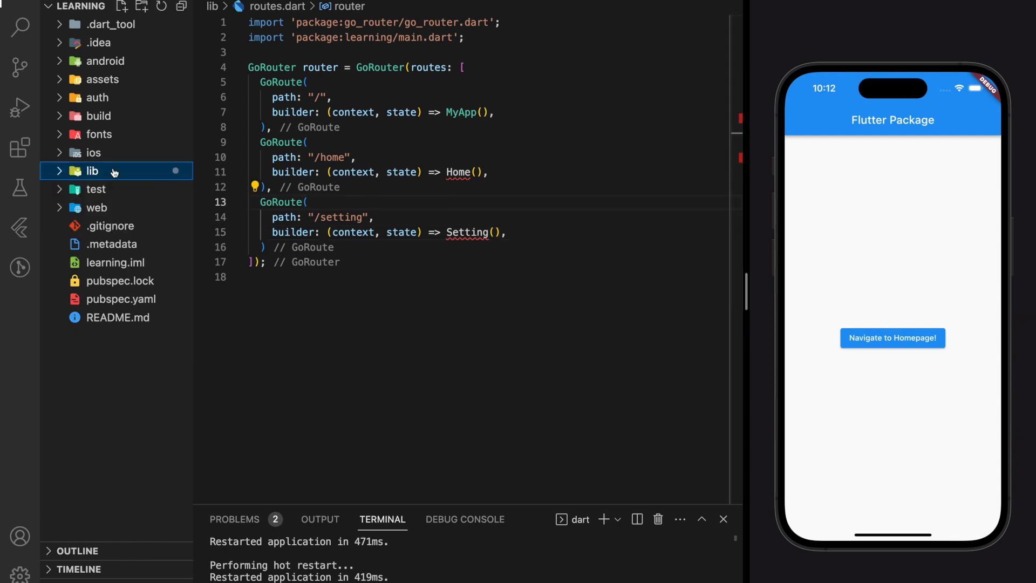
pyautogui.click(121, 5)
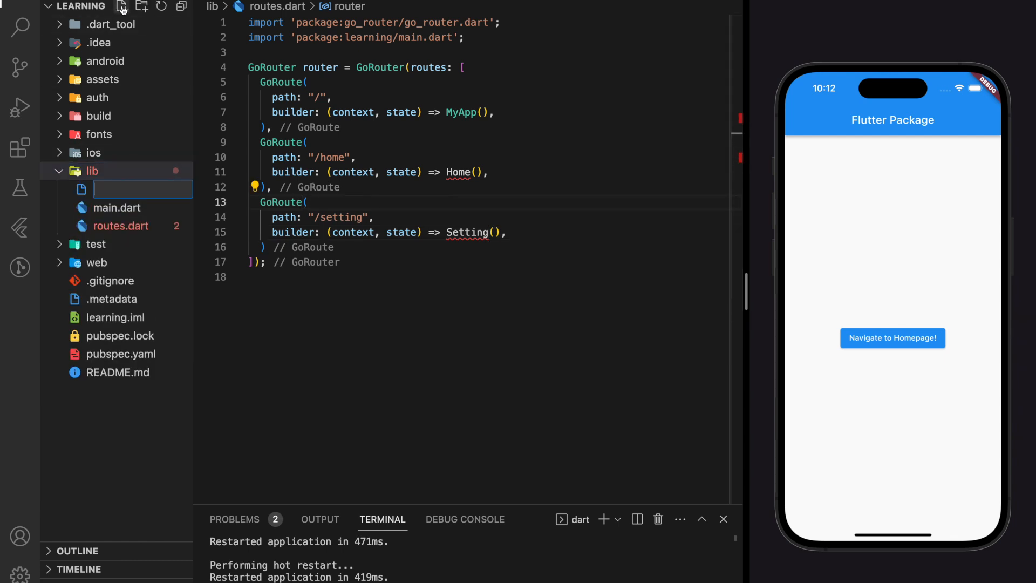
pyautogui.write('home.dart')
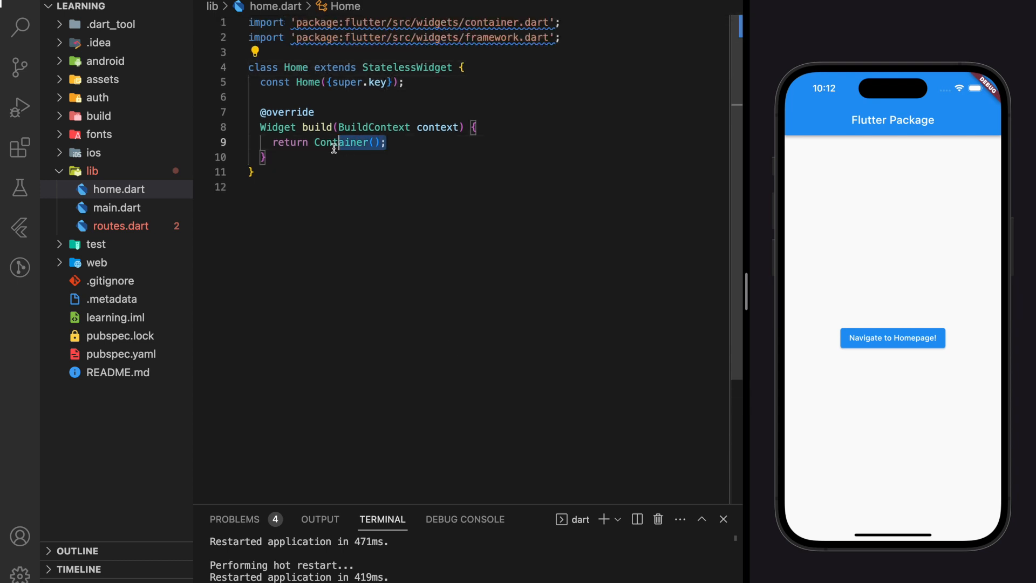
pyautogui.write('Scaffold(')
pyautogui.write('appBar: AppBar(),')
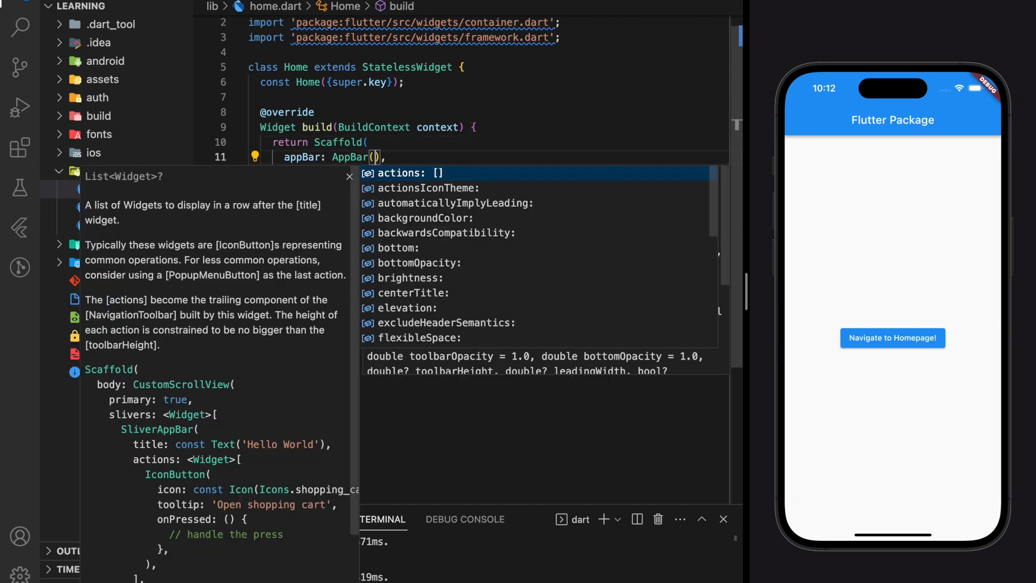
pyautogui.write('title: TExt')
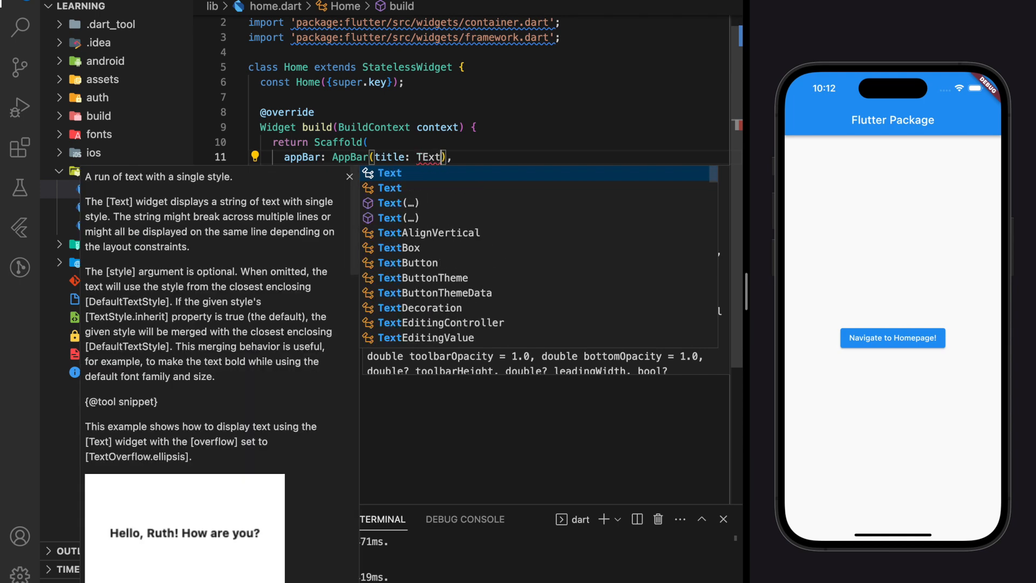
pyautogui.click(389, 173)
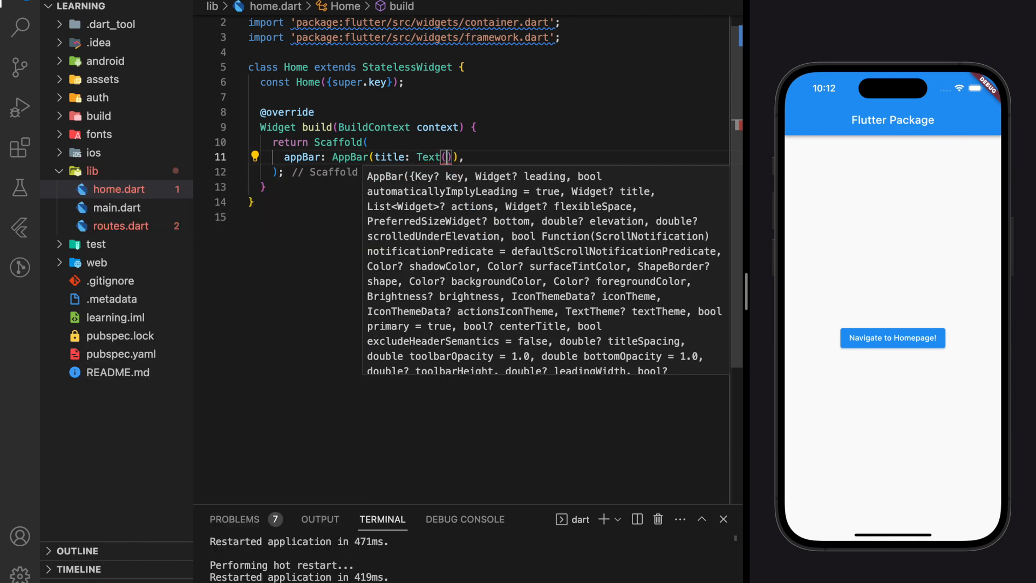
pyautogui.write('"HomeP"')
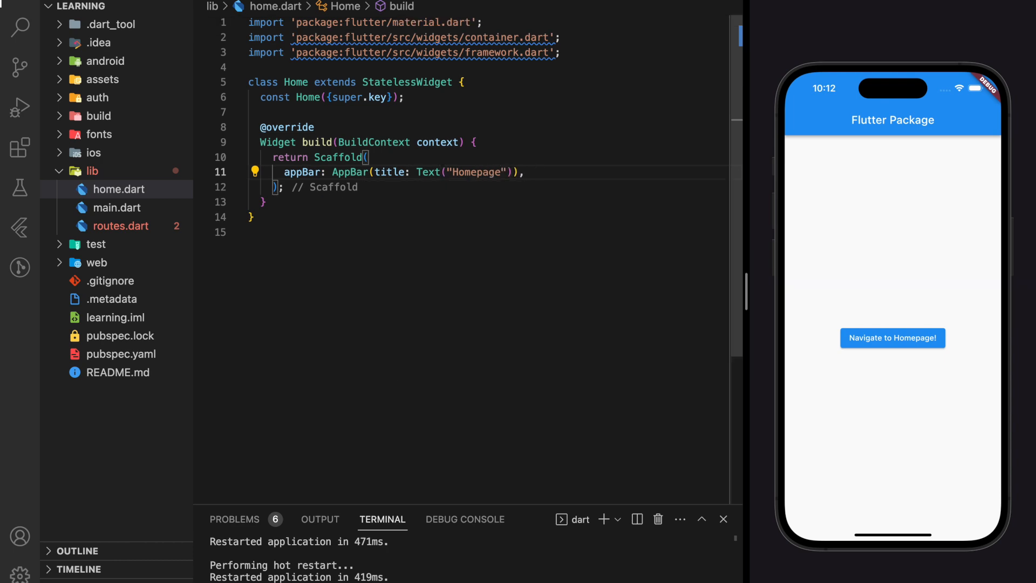
# Step: Set the body to content(), a method returning a full-width Container
pyautogui.write('body: content(),')
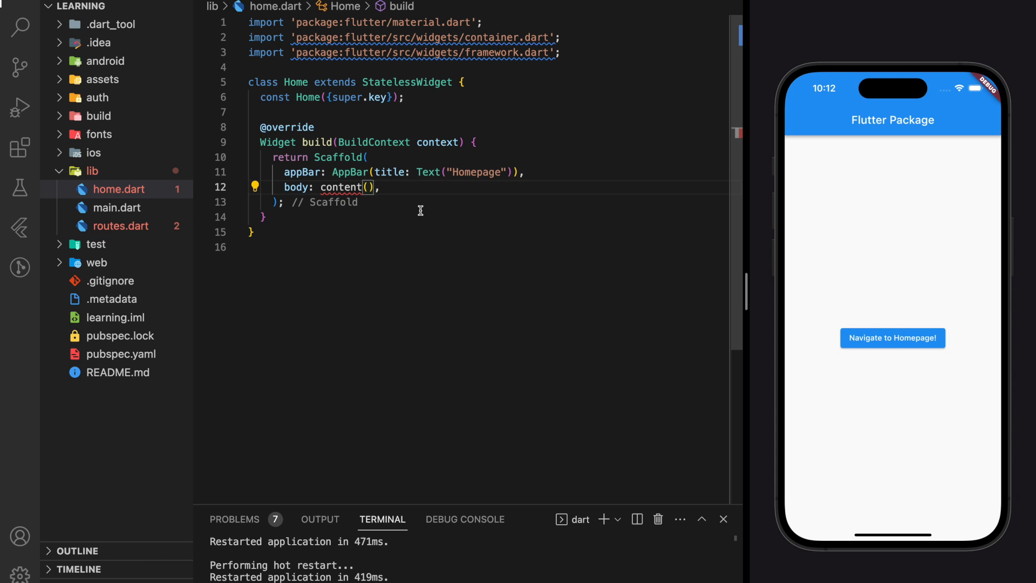
pyautogui.write('Widget cont')
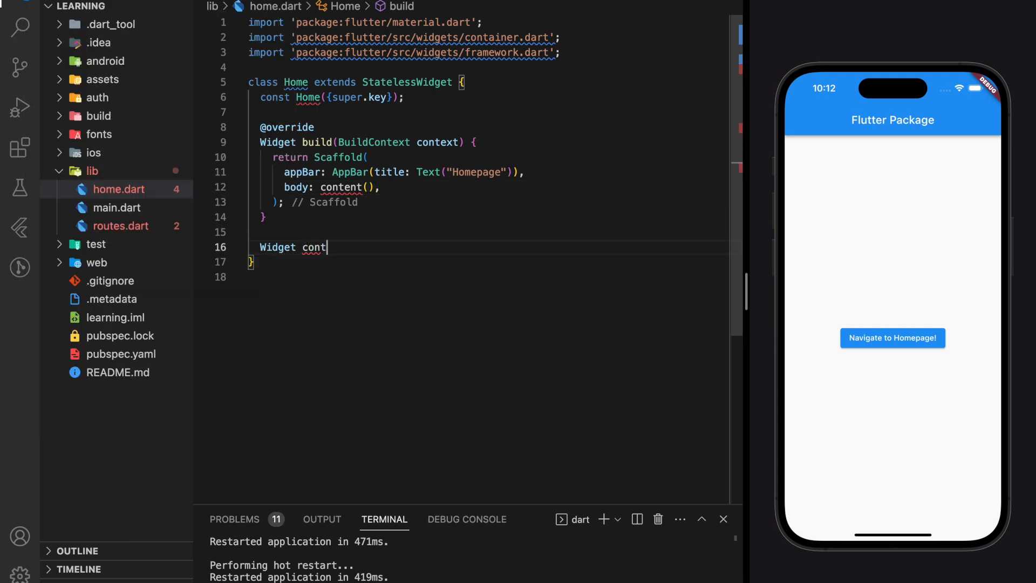
pyautogui.write('ent(){')
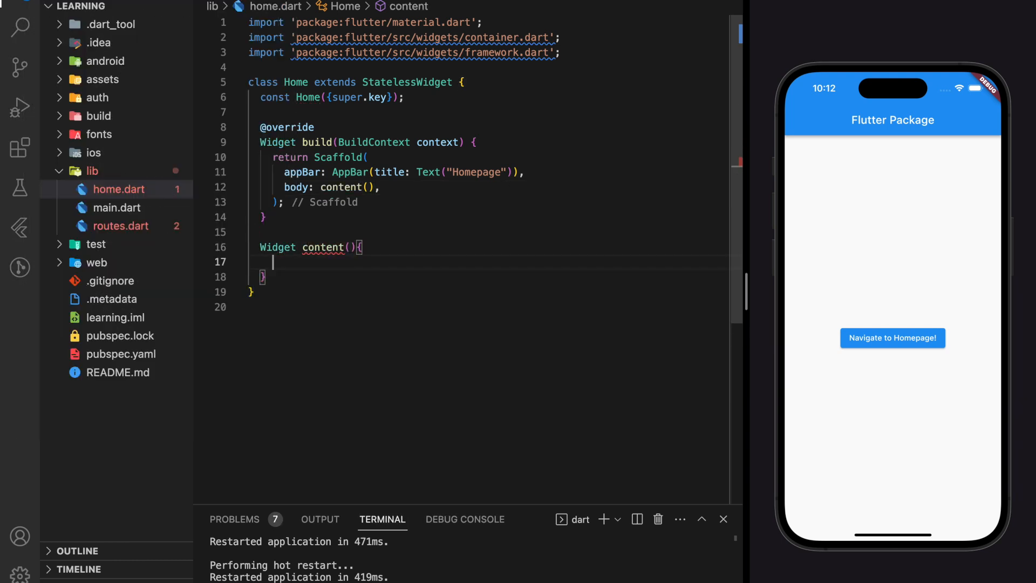
pyautogui.write('Color')
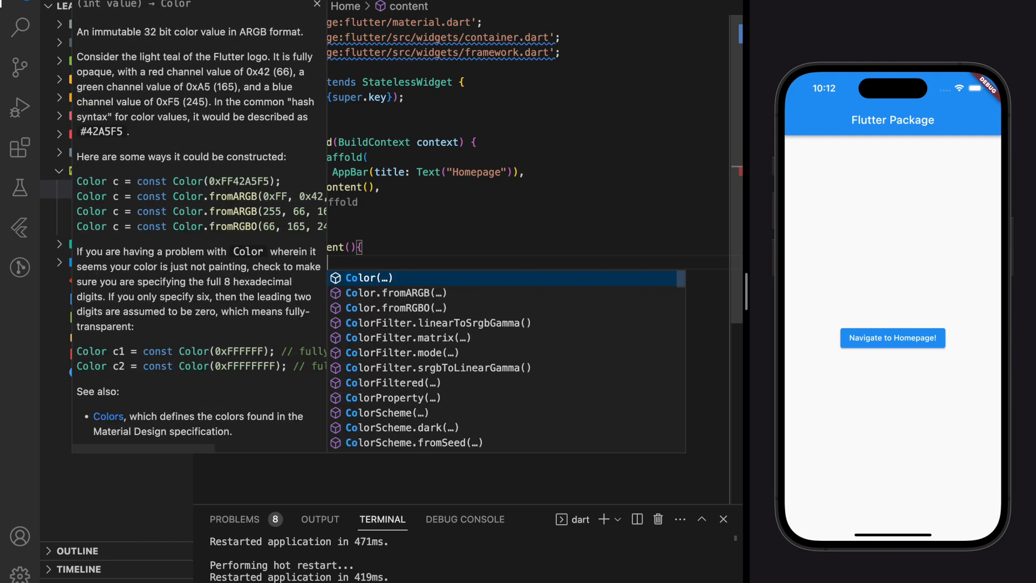
pyautogui.press('Escape')
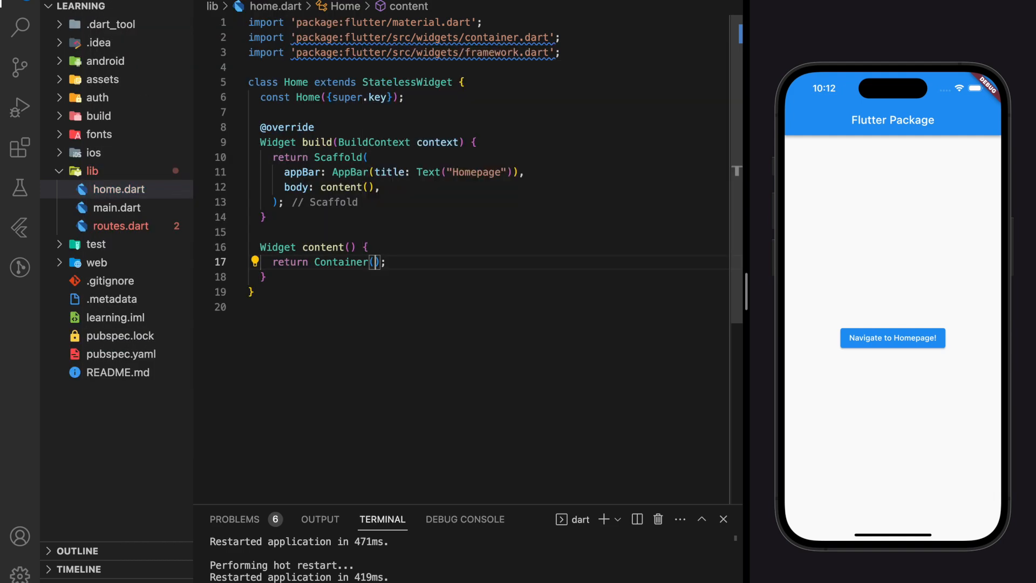
pyautogui.write('width: double.infinity,')
pyautogui.write('child: ,')
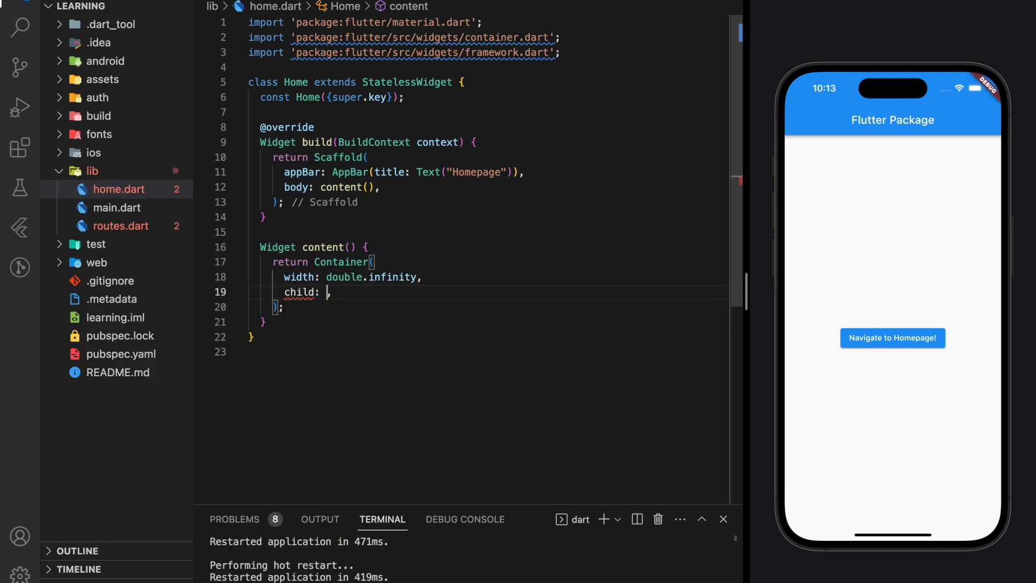
# Step: Put a Column with an ElevatedButton labelled "Navigate to setting screen !" in the Container
pyautogui.write('C')
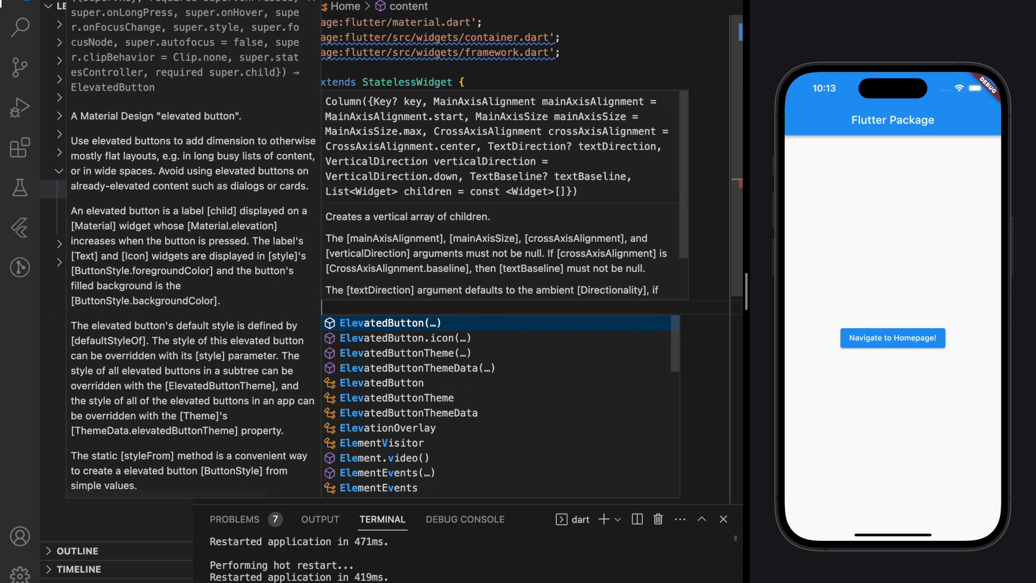
pyautogui.click(390, 323)
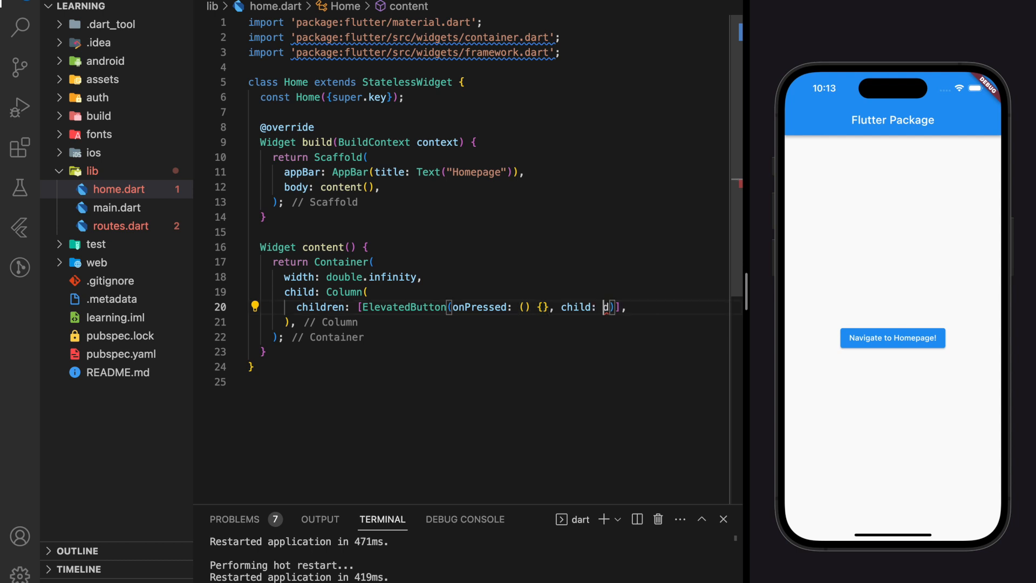
pyautogui.write('t')
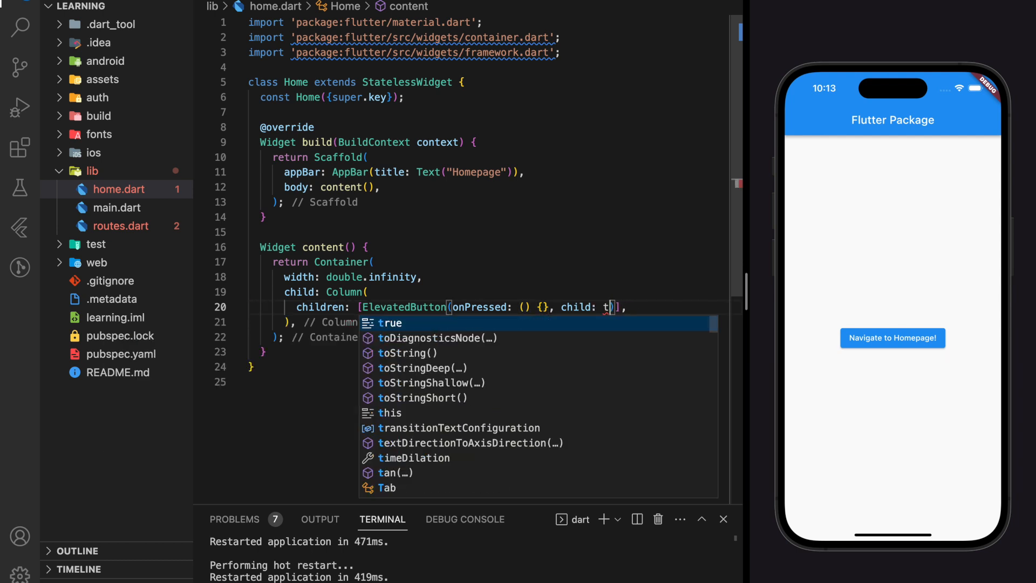
pyautogui.write('ext("')
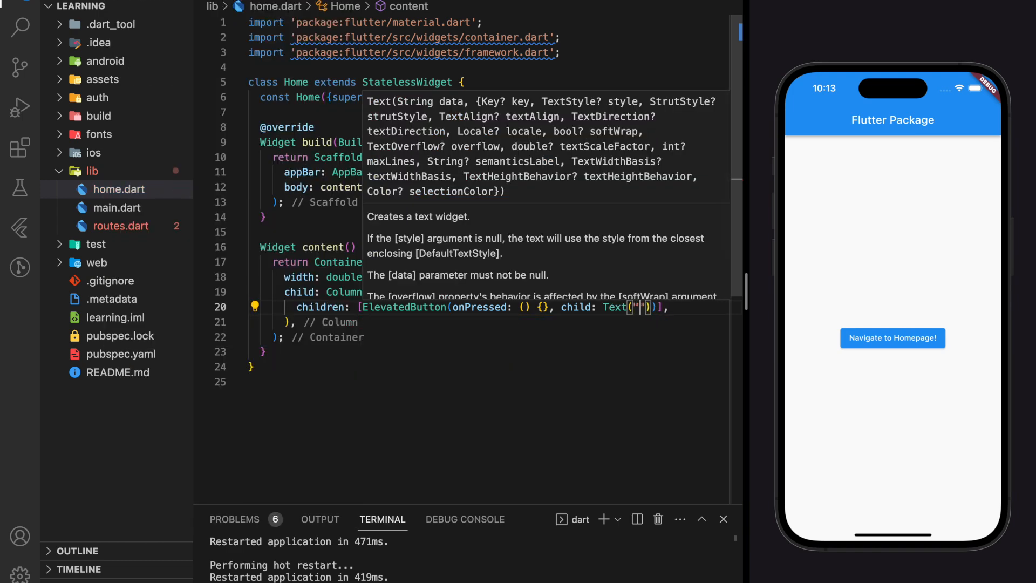
pyautogui.write('Navigate to setting screen !')
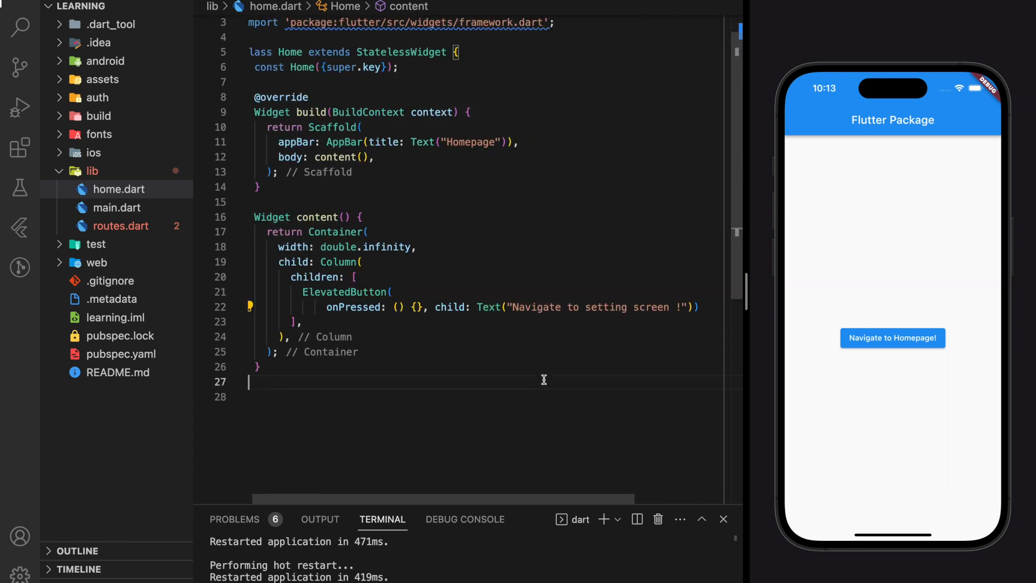
pyautogui.scroll(3)
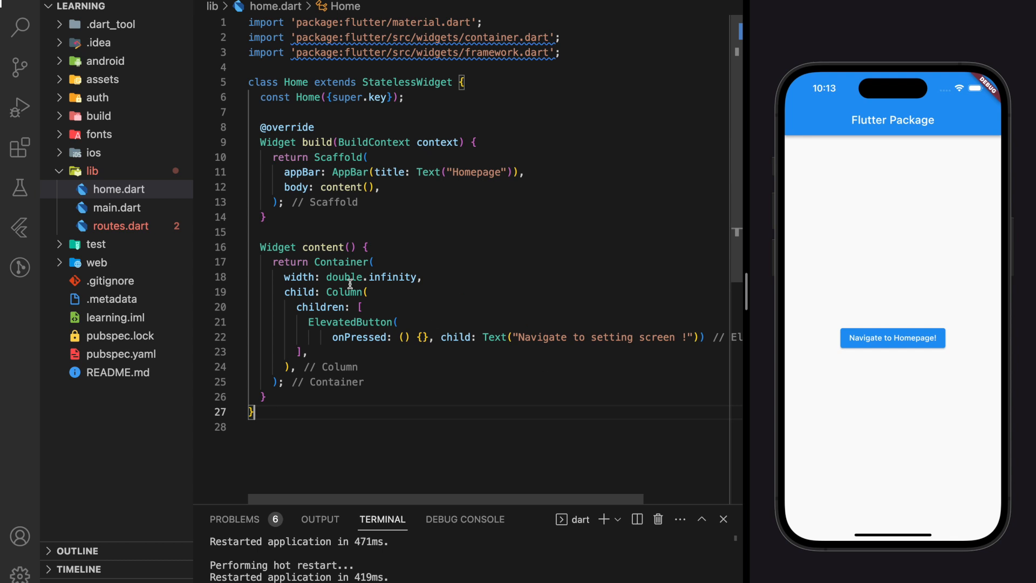
# Step: Quick-fix the undefined Home in routes.dart by importing package:learning/home.dart
pyautogui.click(120, 227)
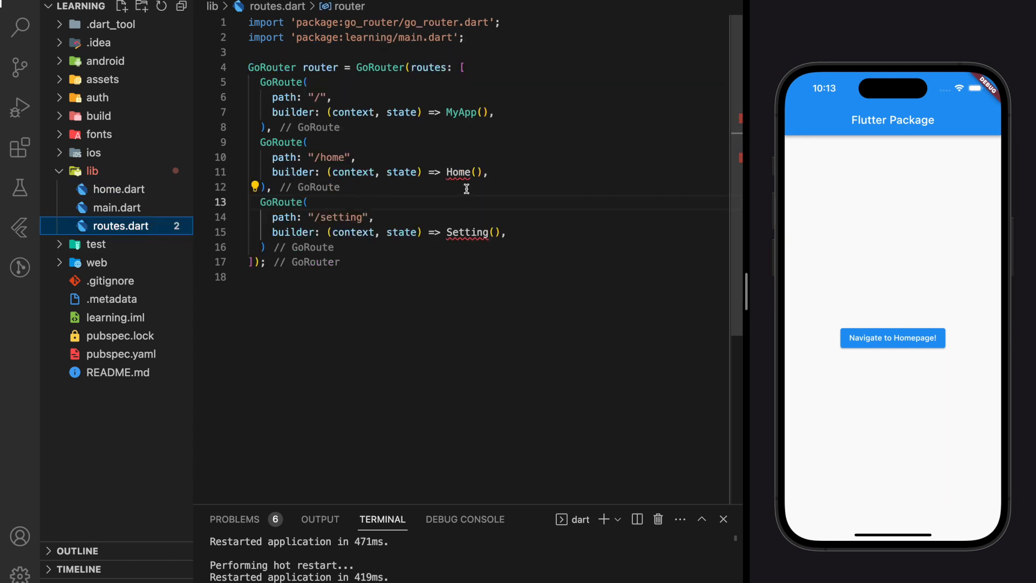
pyautogui.moveTo(456, 172)
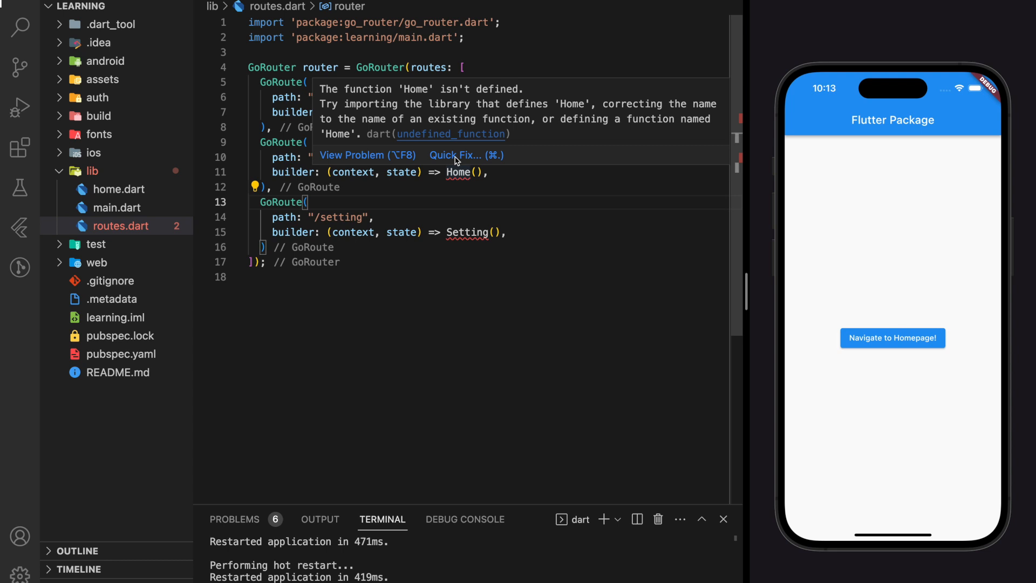
pyautogui.click(467, 155)
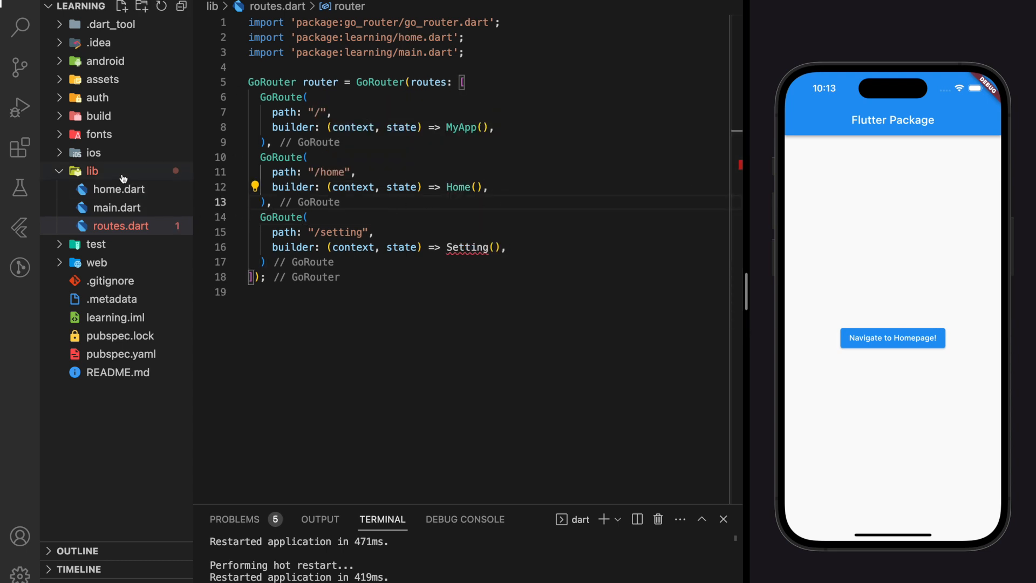
# Step: Create setting.dart returning a Scaffold with a 'Setting page' AppBar
pyautogui.write('se')
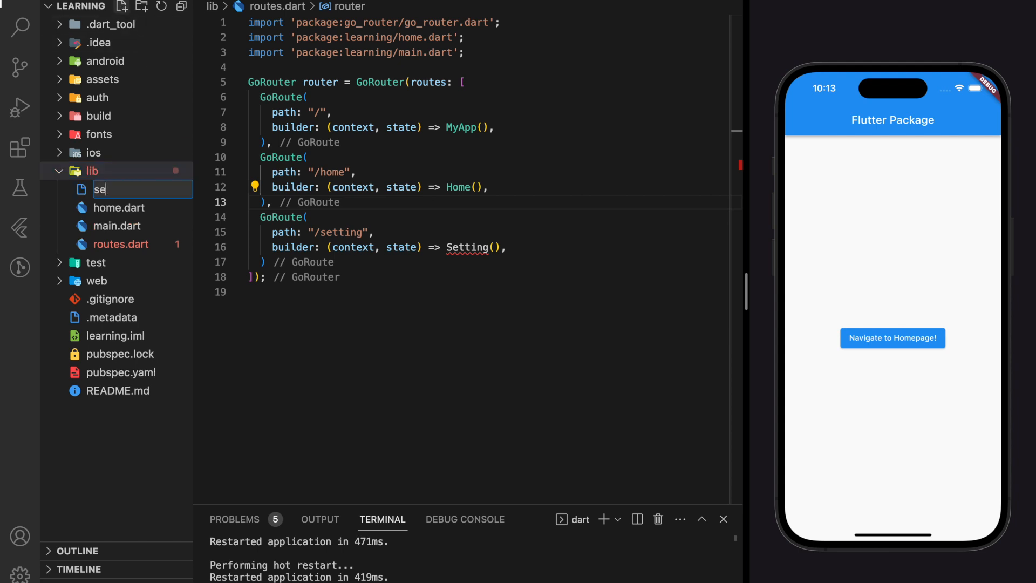
pyautogui.press('Enter')
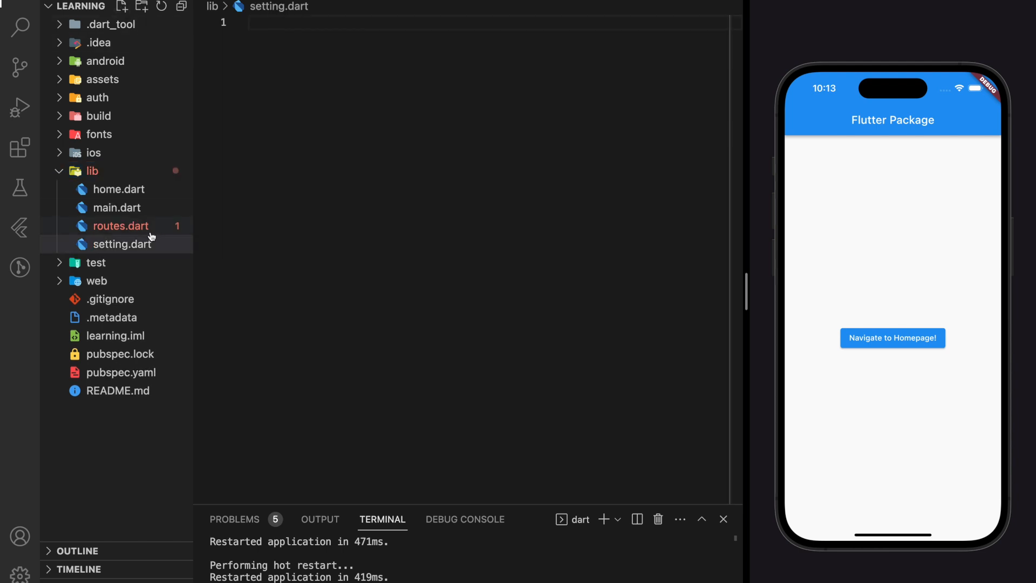
pyautogui.write('s')
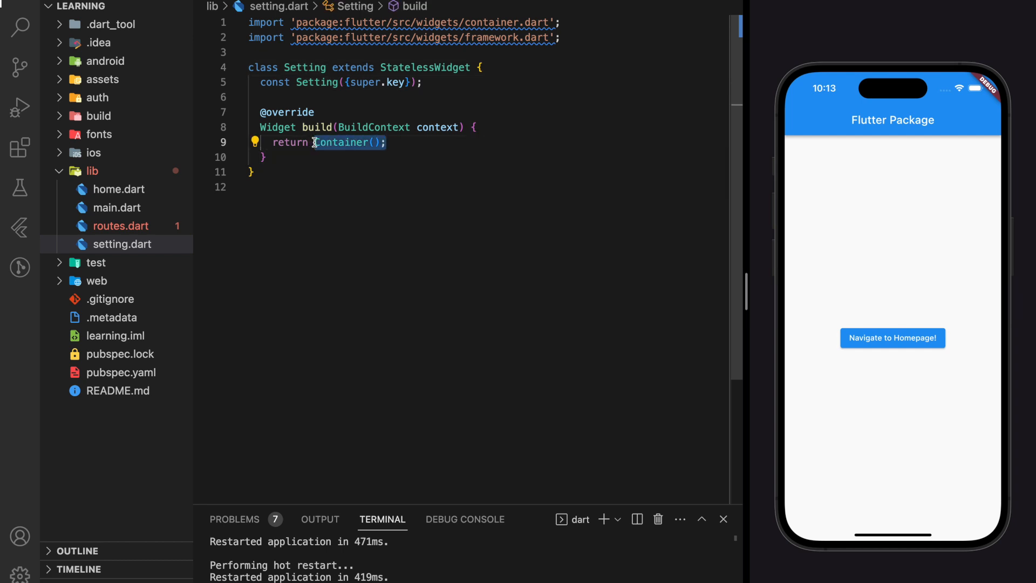
pyautogui.write('Scaffo')
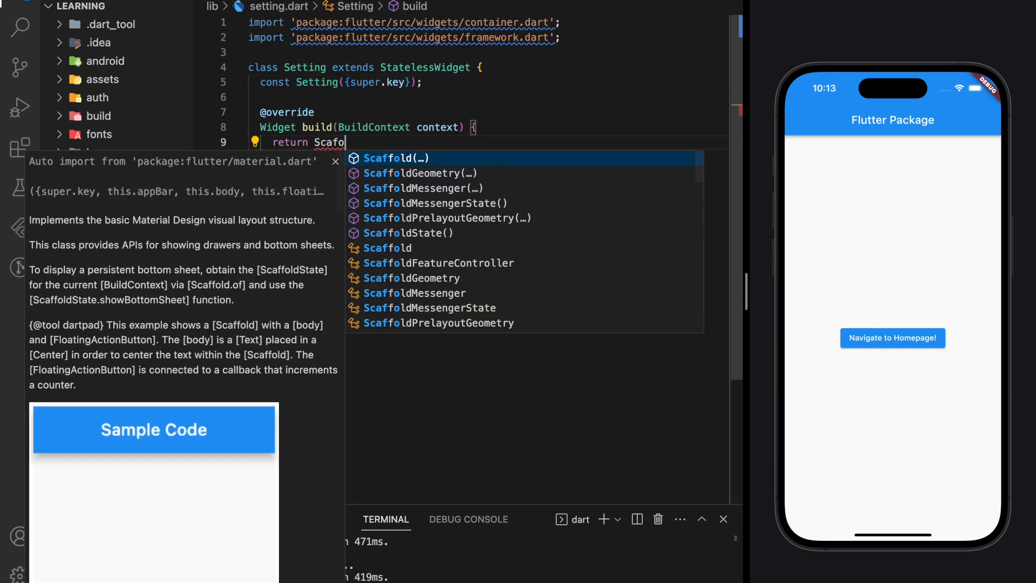
pyautogui.click(395, 158)
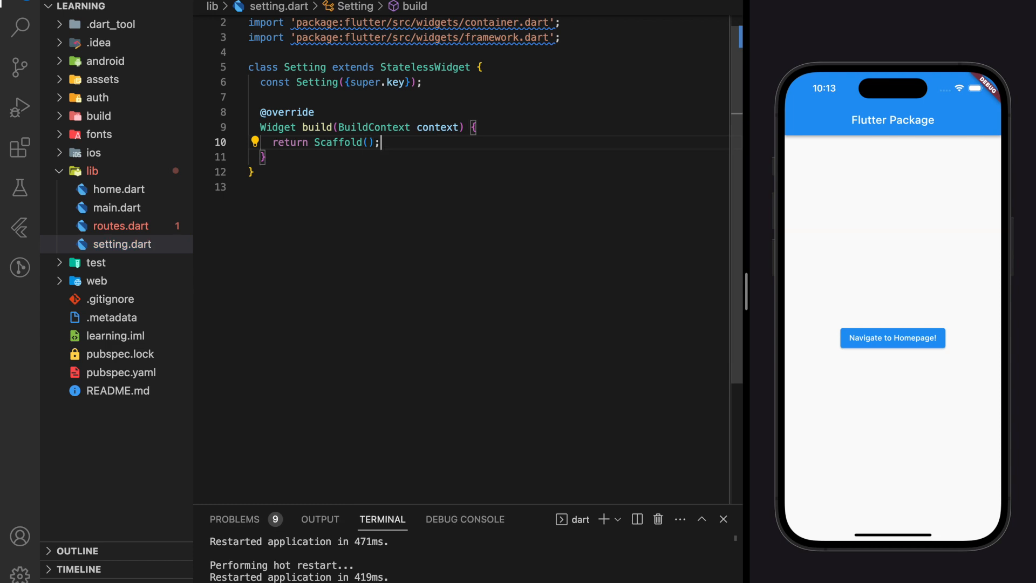
pyautogui.write('appBar: Appb')
pyautogui.write("title: Text('Setting page'),")
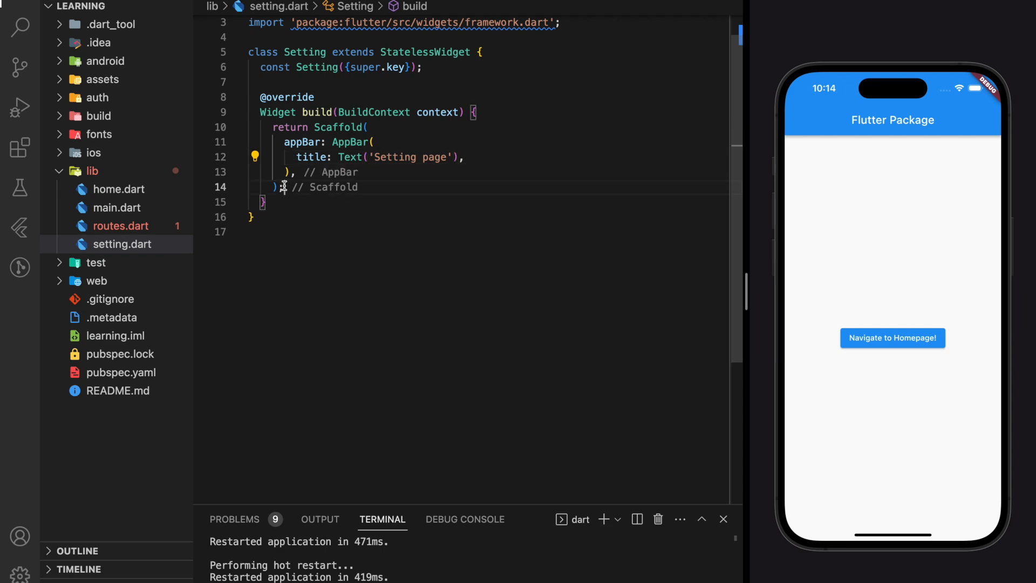
# Step: Set the body to content() and define content() returning a Container
pyautogui.write('body:')
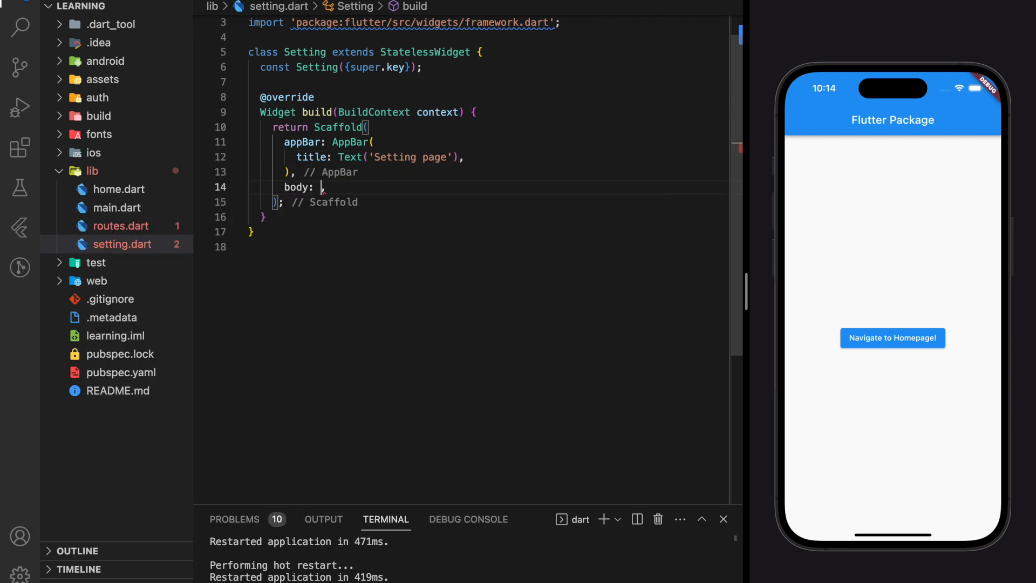
pyautogui.write('content()')
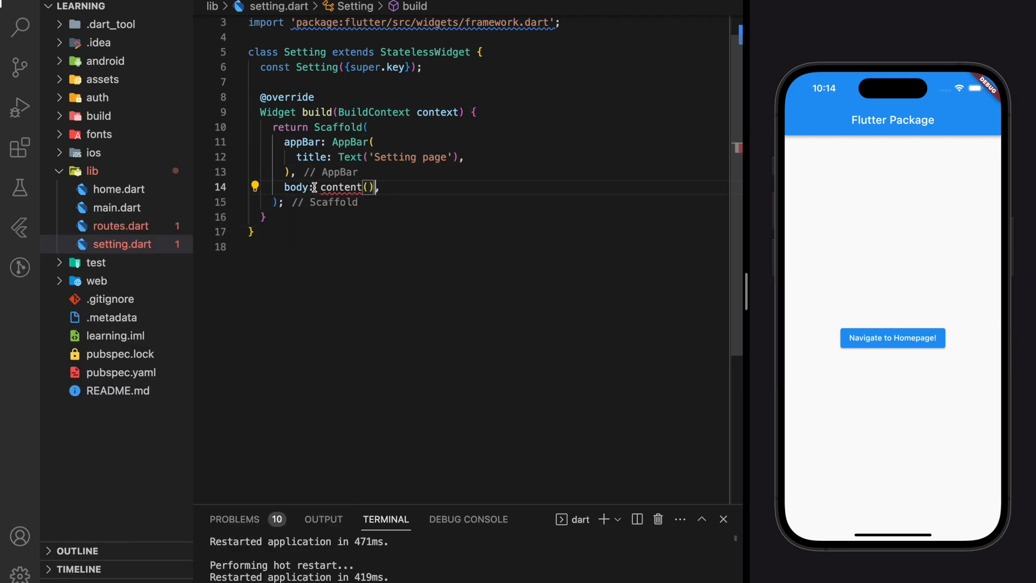
pyautogui.write('Widget content() {')
pyautogui.write('re')
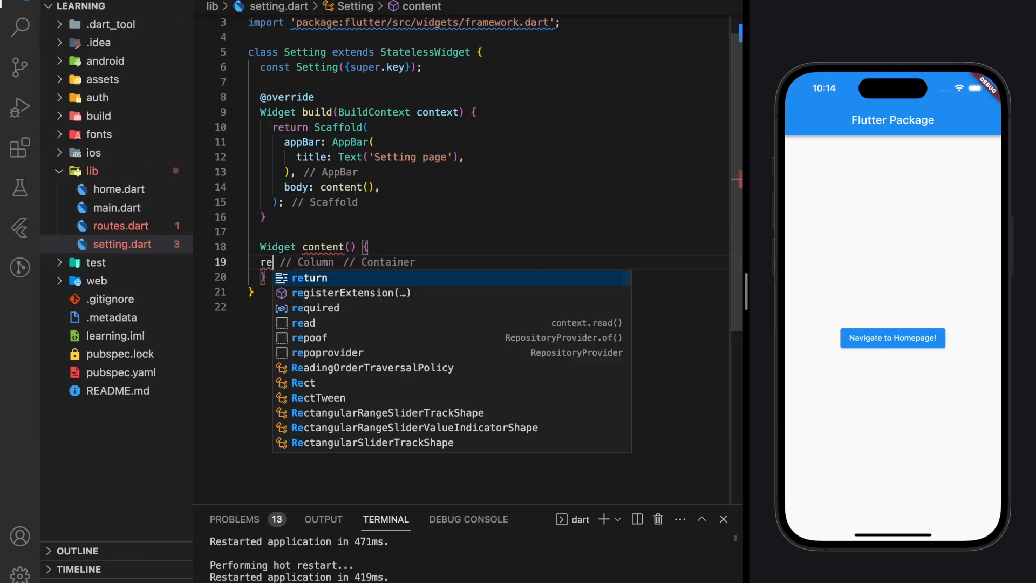
pyautogui.write('Container();')
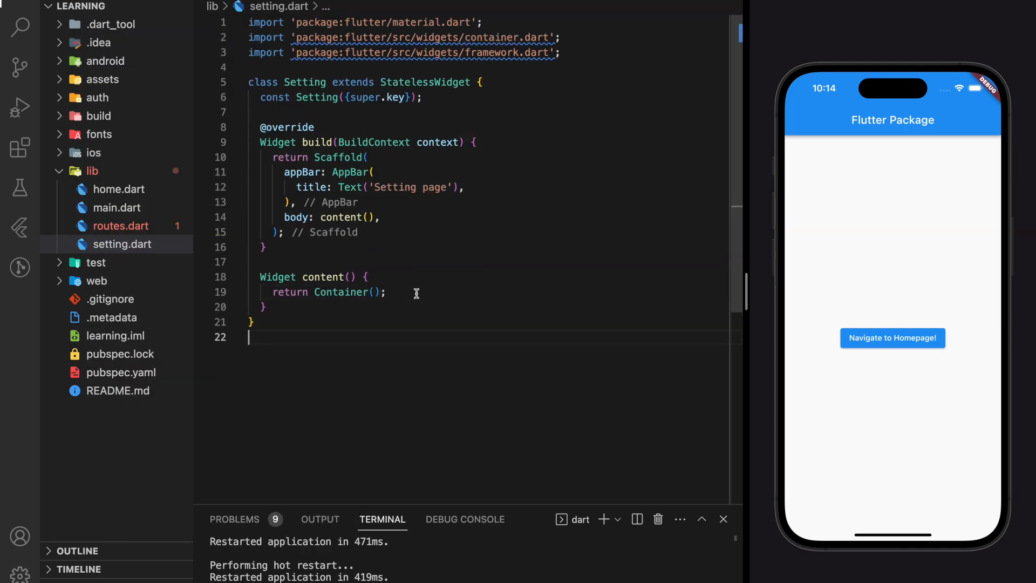
# Step: Quick-fix the undefined Setting() in routes.dart by importing package:learning/setting.dart
pyautogui.click(121, 226)
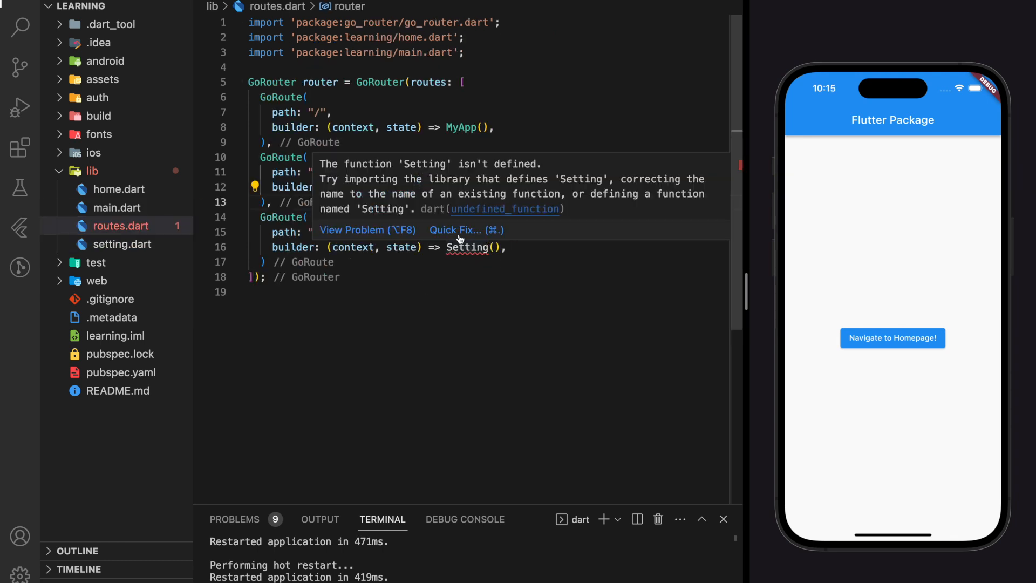
pyautogui.click(466, 229)
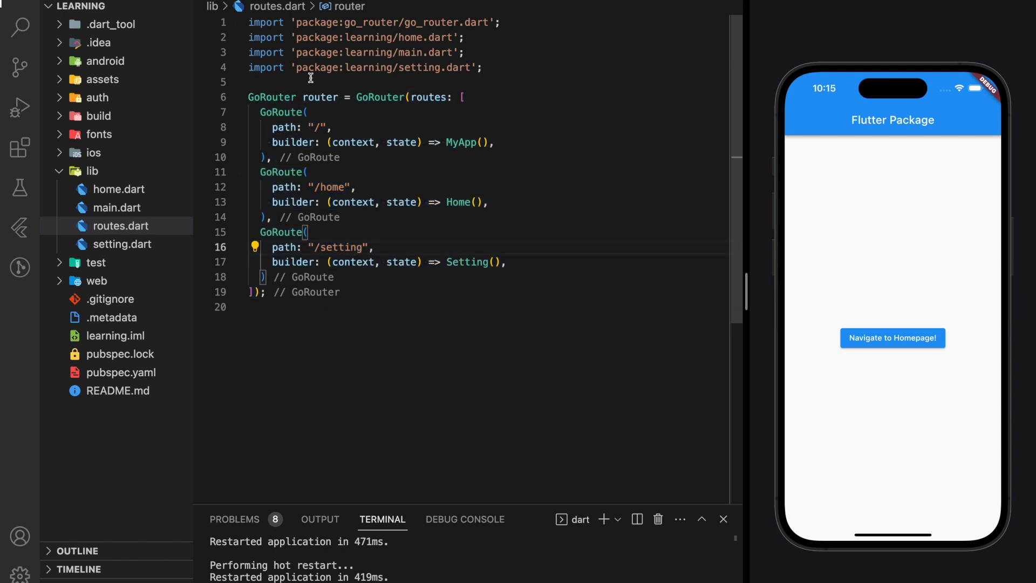
# Step: Switch main.dart to MaterialApp.router(routerConfig: router) and import routes.dart
pyautogui.click(117, 207)
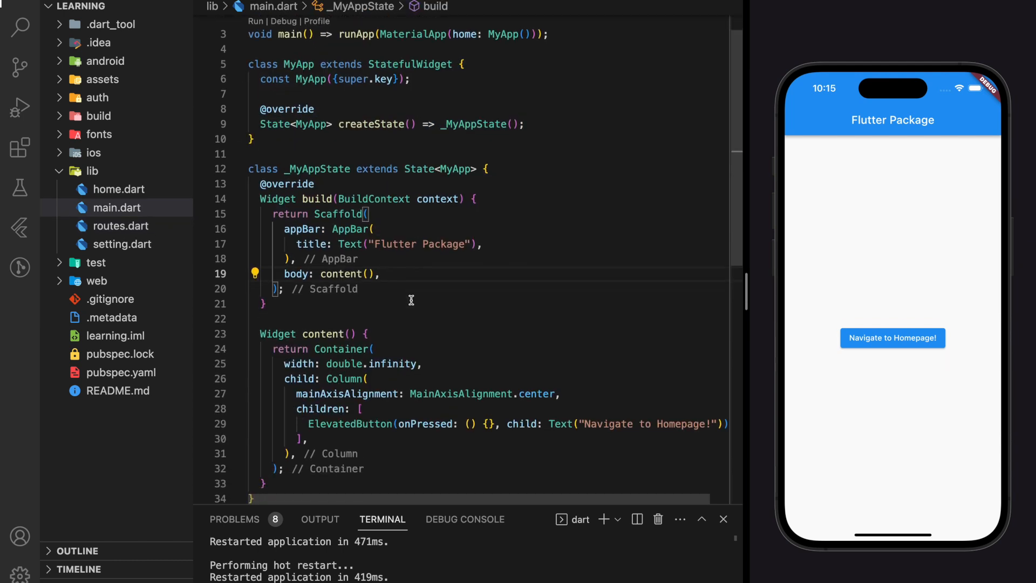
pyautogui.scroll(3)
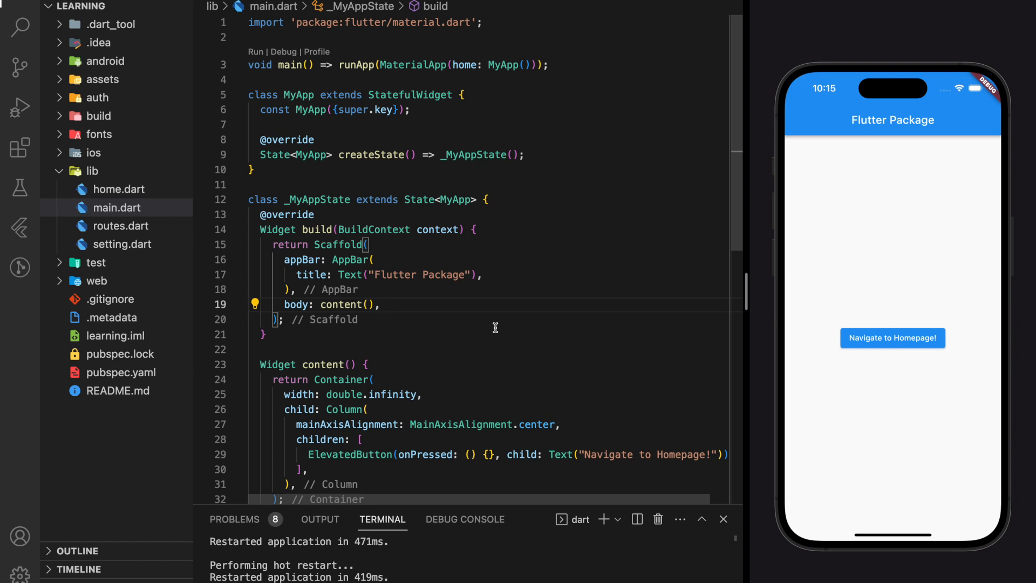
pyautogui.moveTo(507, 232)
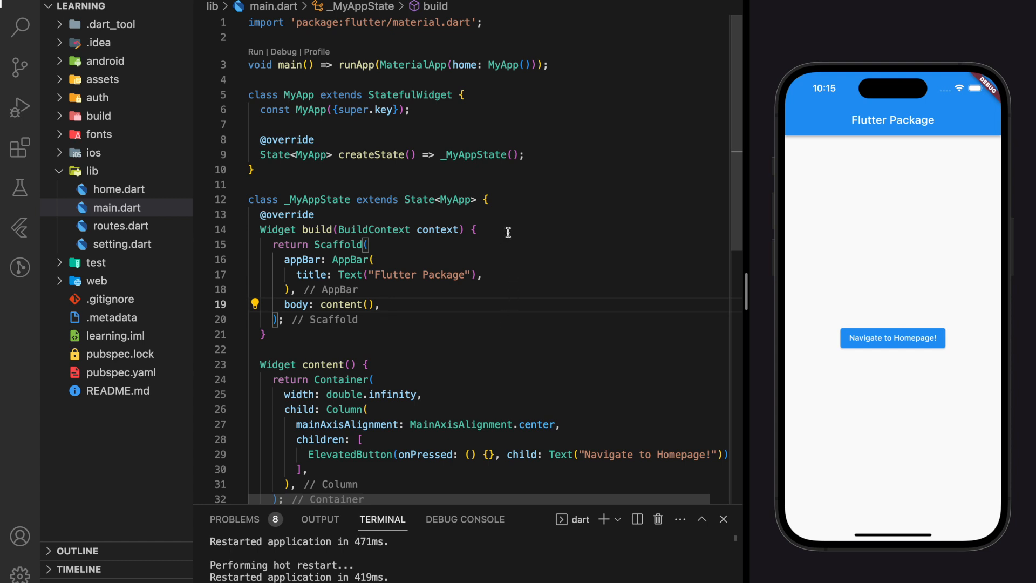
pyautogui.moveTo(521, 65)
pyautogui.write('.')
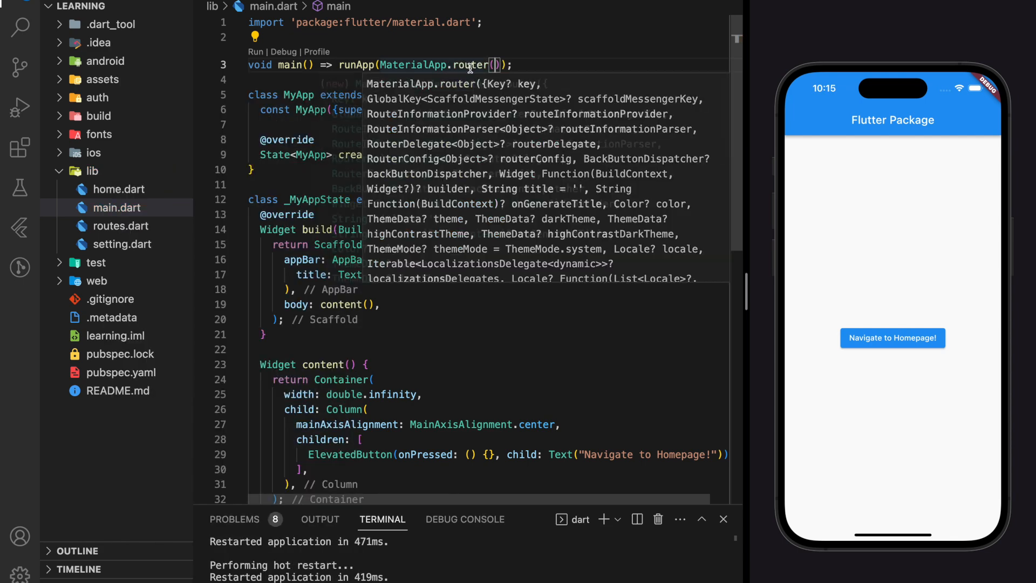
pyautogui.write('router')
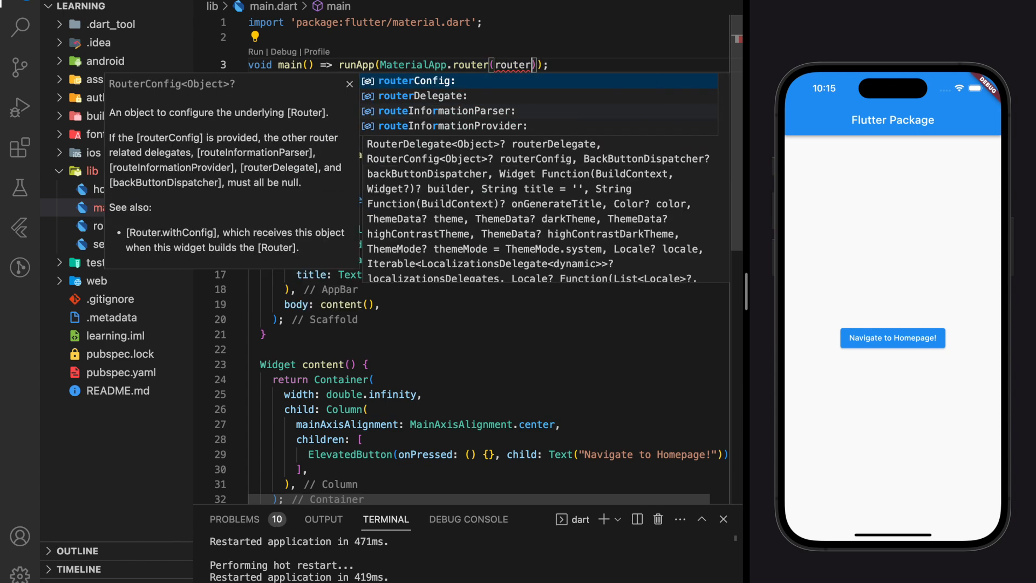
pyautogui.click(418, 81)
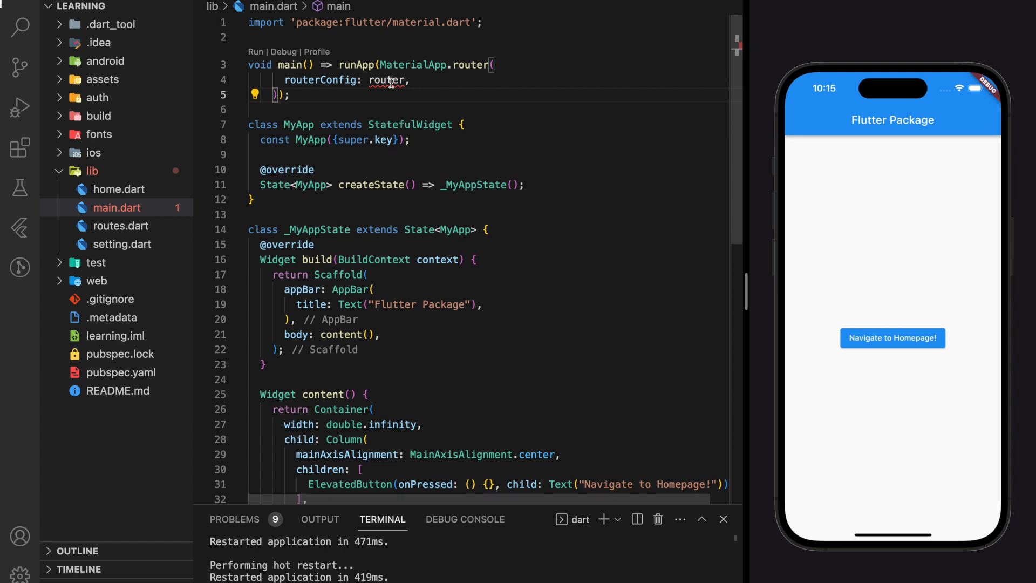
pyautogui.click(250, 94)
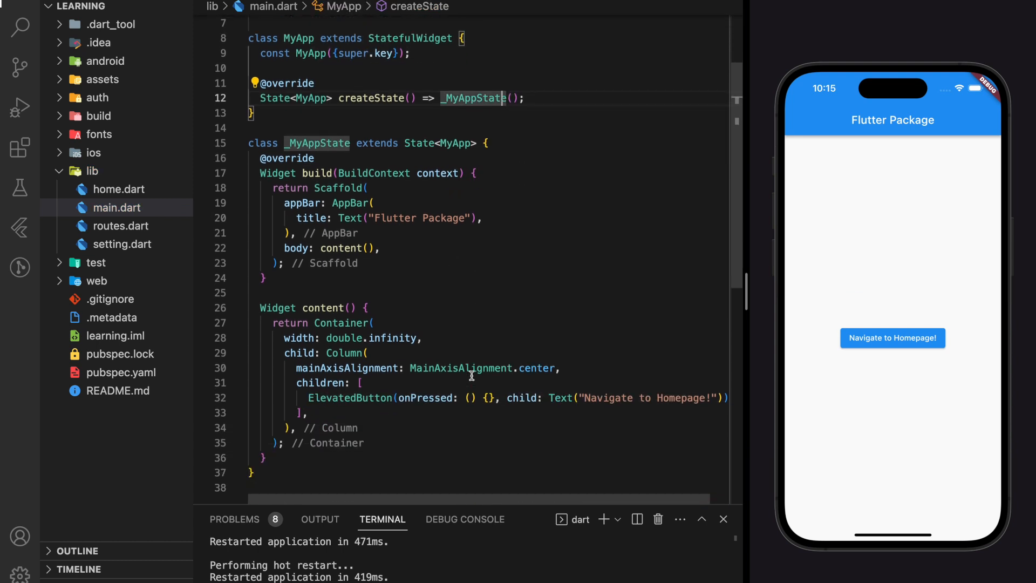
pyautogui.scroll(3)
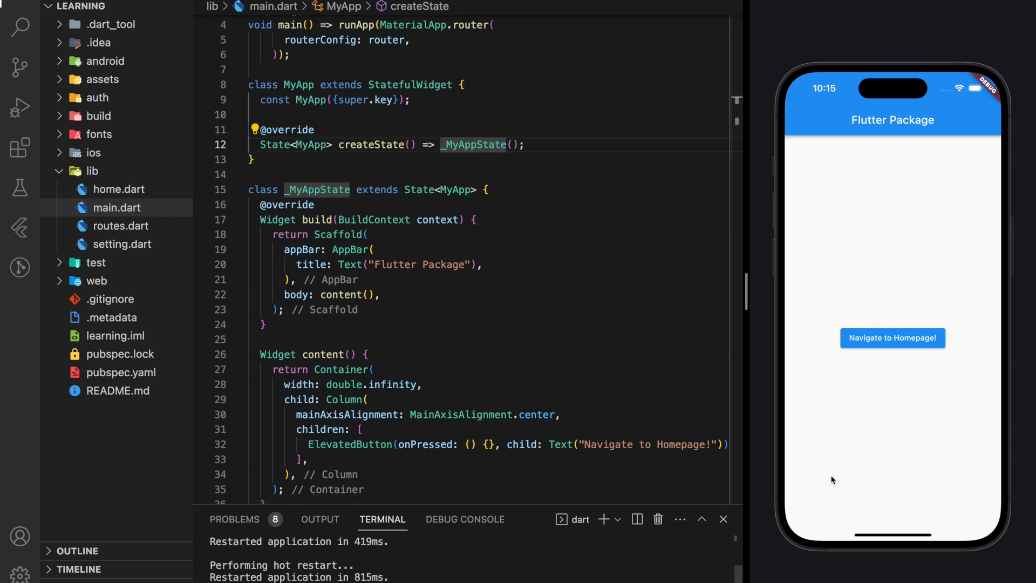
pyautogui.click(403, 264)
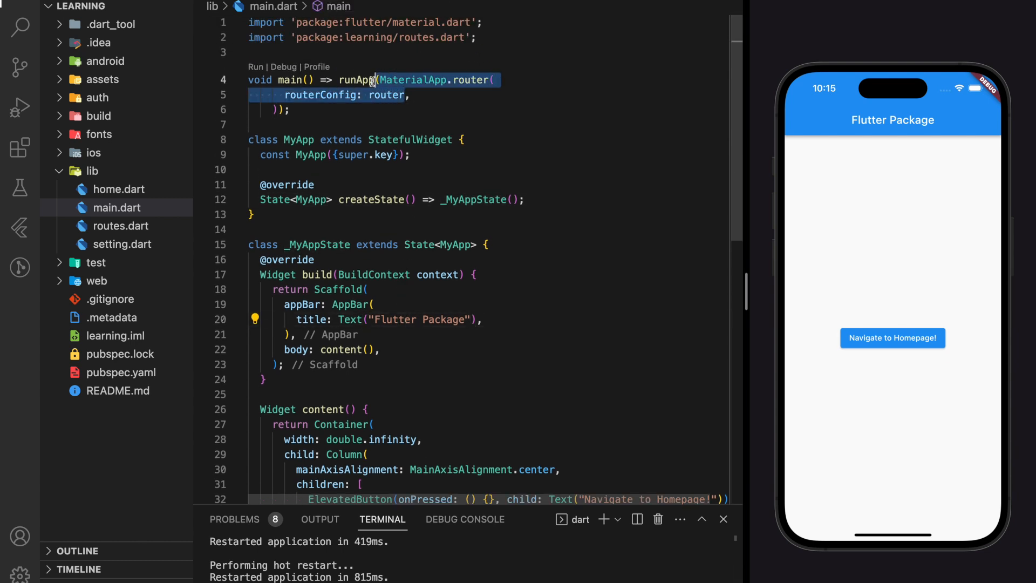
# Step: Make the button's onPressed call GoRouter.of(context).go('/home'), after checking the path in routes.dart
pyautogui.scroll(-3)
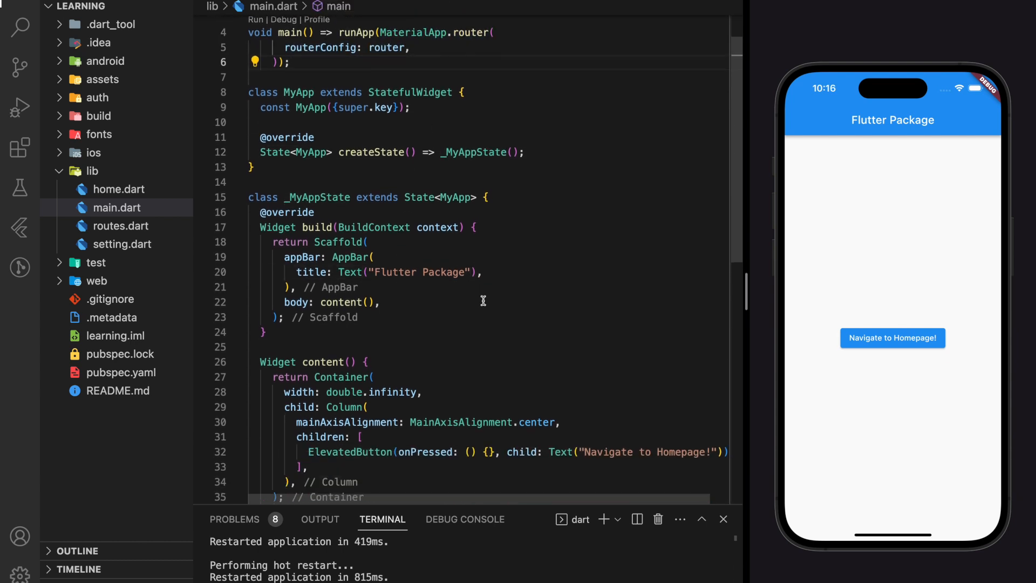
pyautogui.click(488, 352)
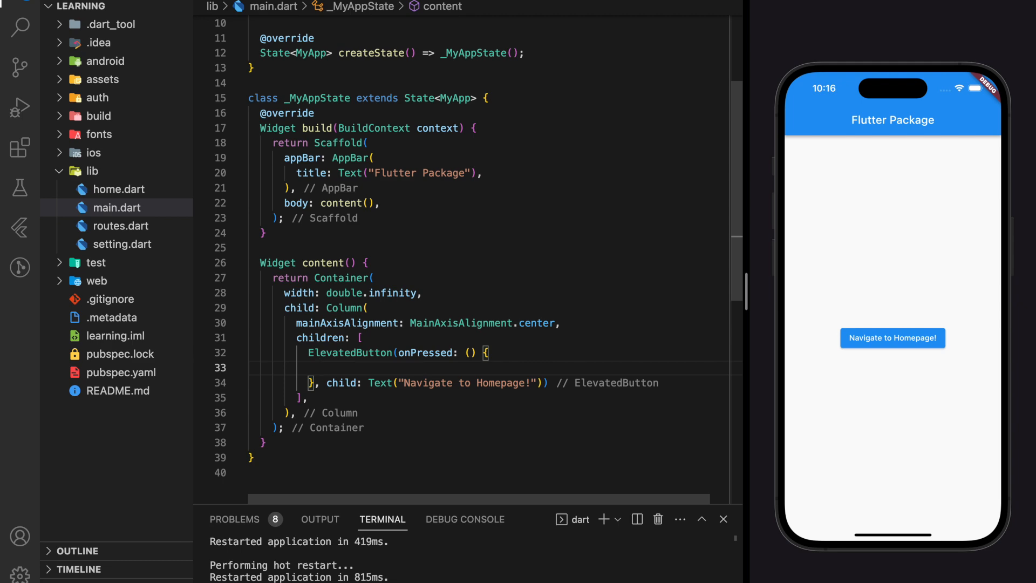
pyautogui.write('GoRouter.of(context')
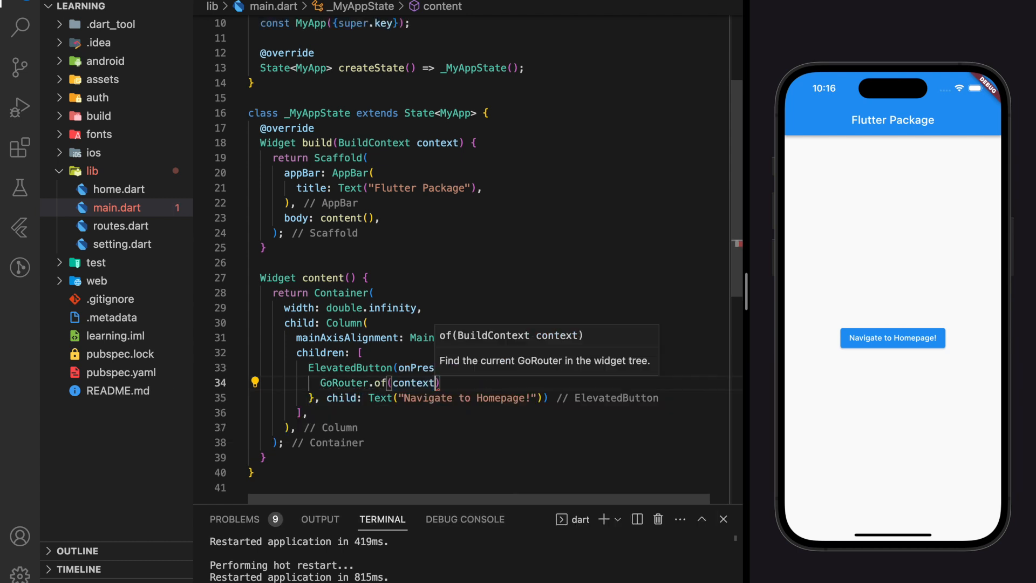
pyautogui.write('.go(location);')
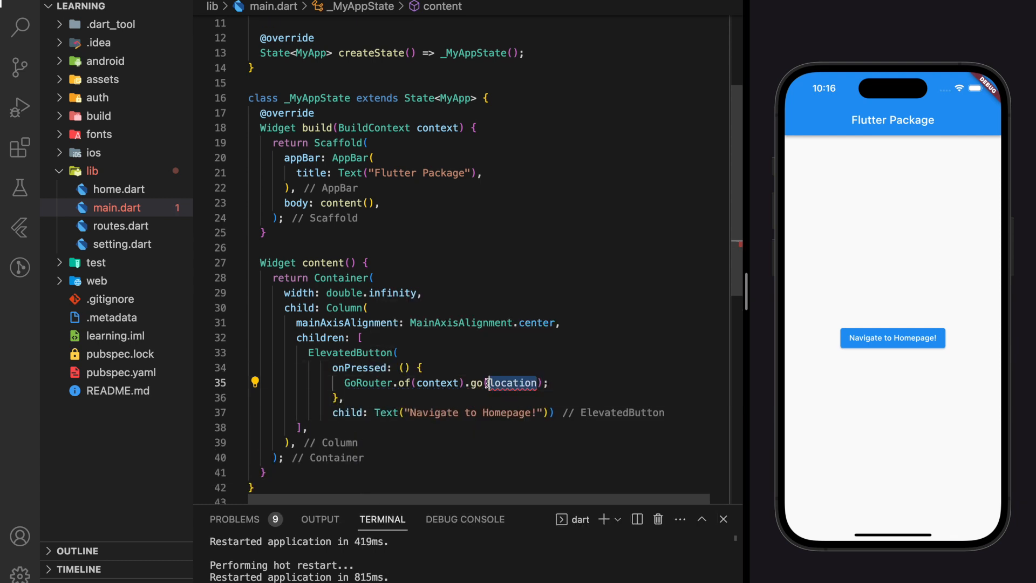
pyautogui.write("'/hom'")
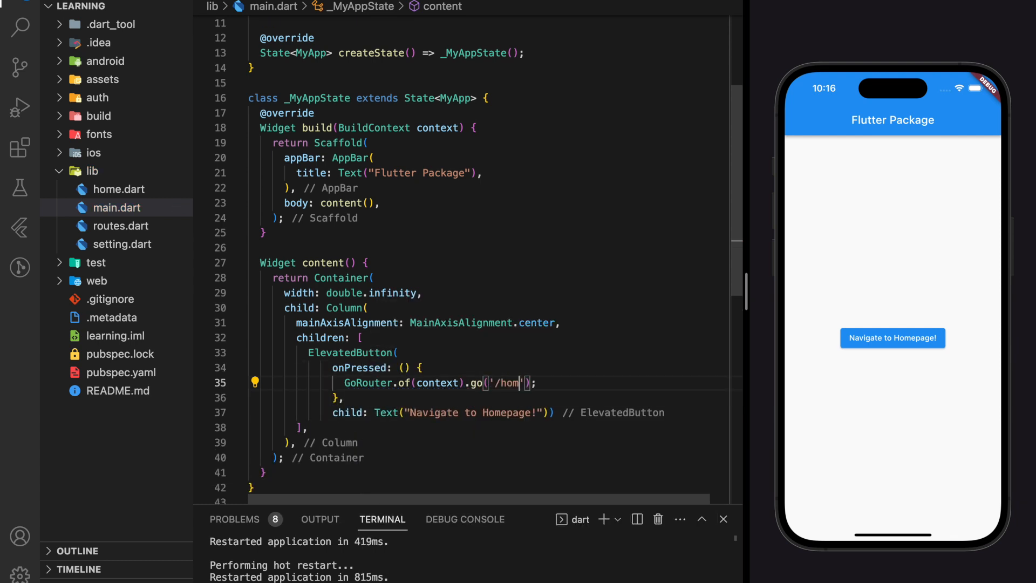
pyautogui.click(120, 226)
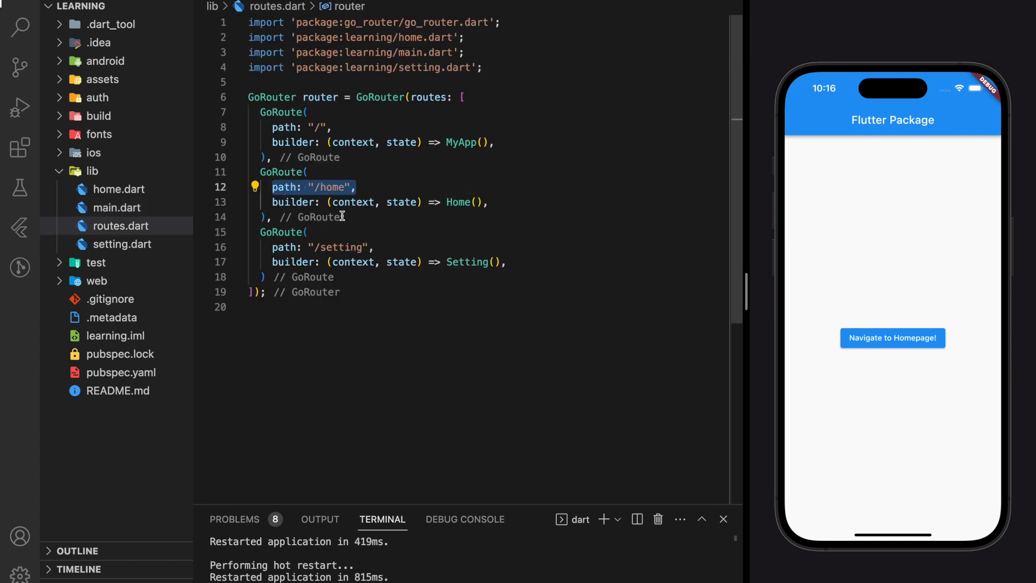
pyautogui.click(118, 208)
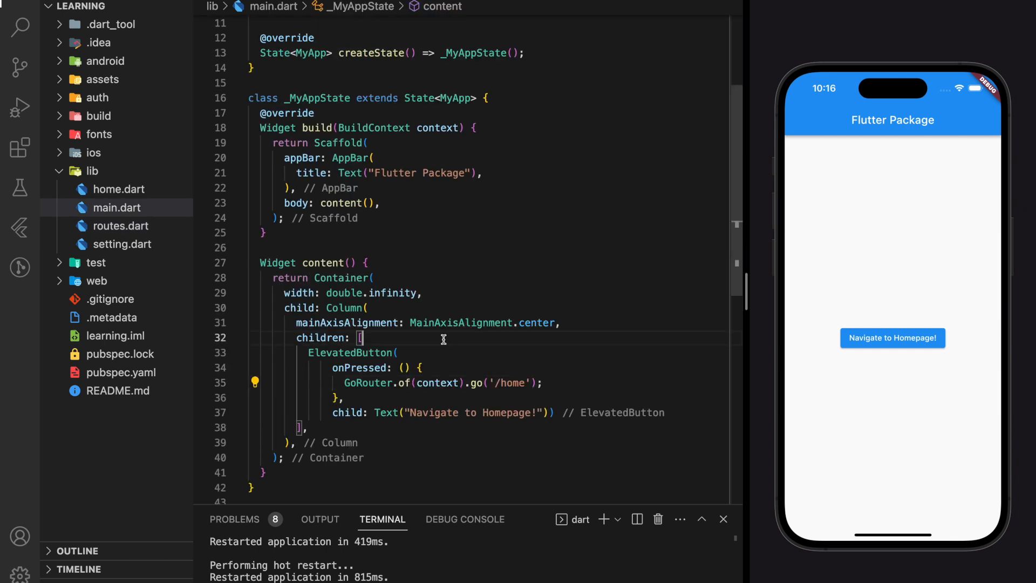
pyautogui.scroll(3)
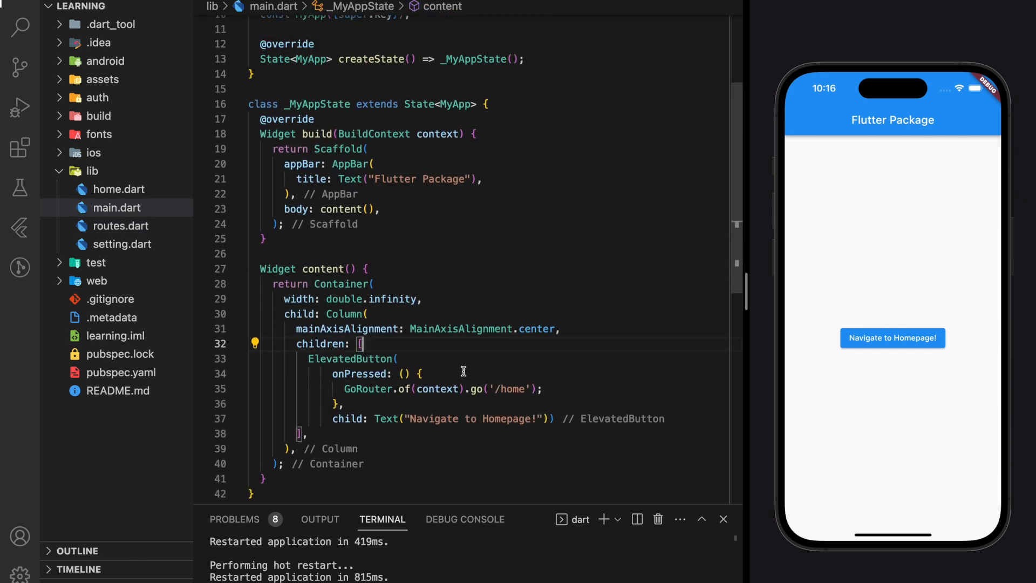
pyautogui.moveTo(150, 213)
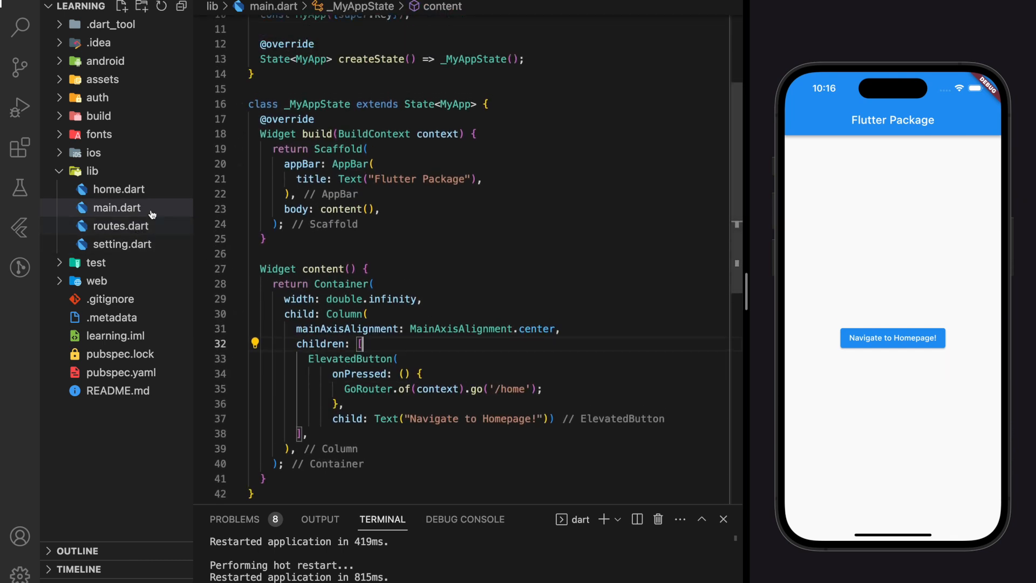
pyautogui.scroll(3)
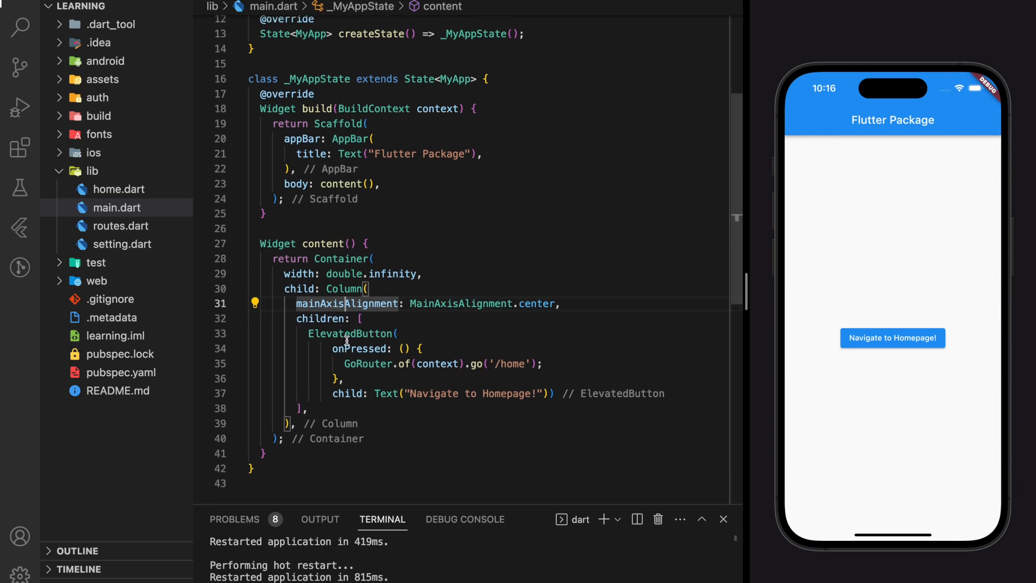
pyautogui.moveTo(129, 230)
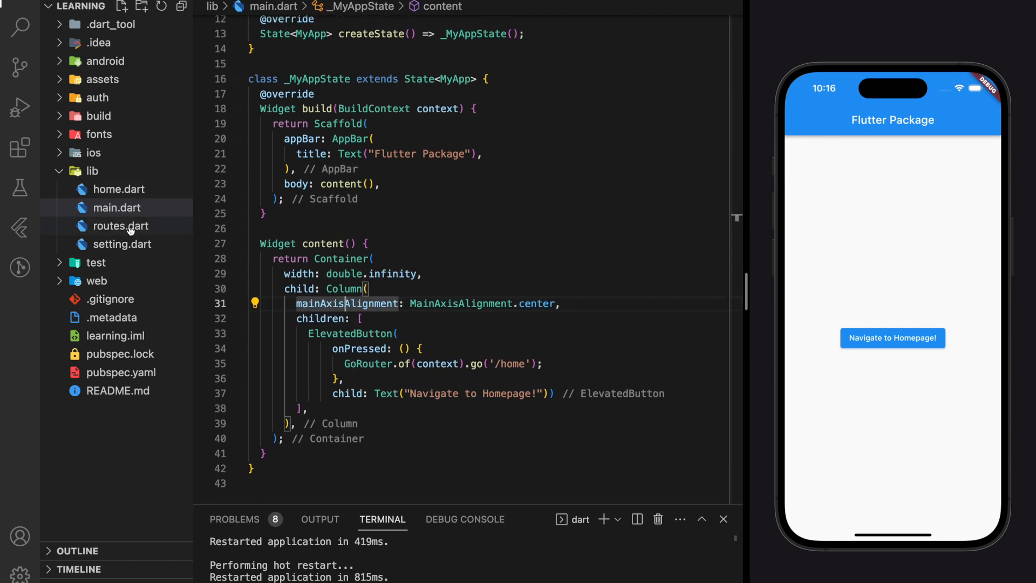
pyautogui.moveTo(119, 189)
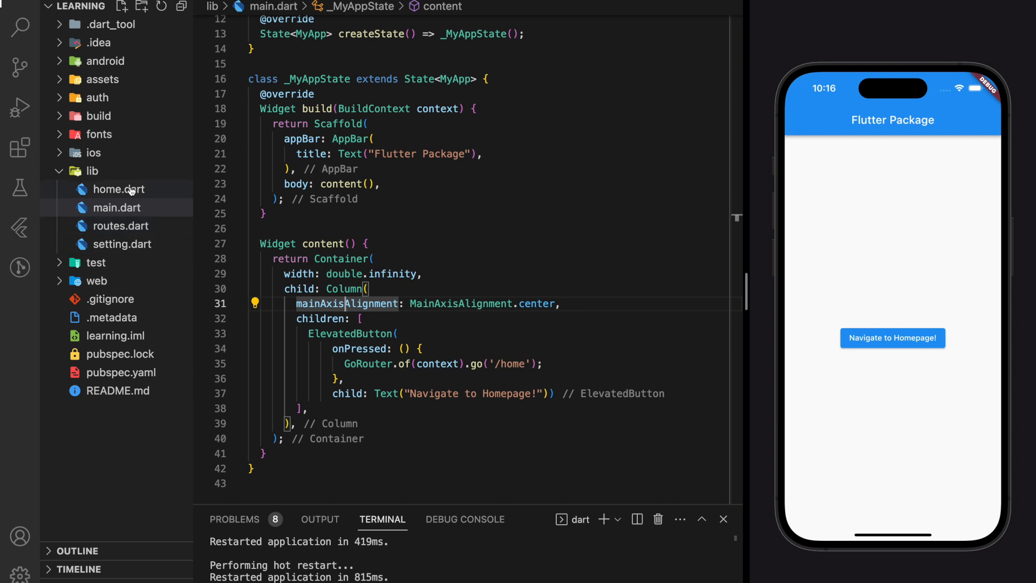
# Step: In home.dart, import go_router, pass BuildContext to content(), and call GoRouter.of(context).go('/setting')
pyautogui.click(120, 189)
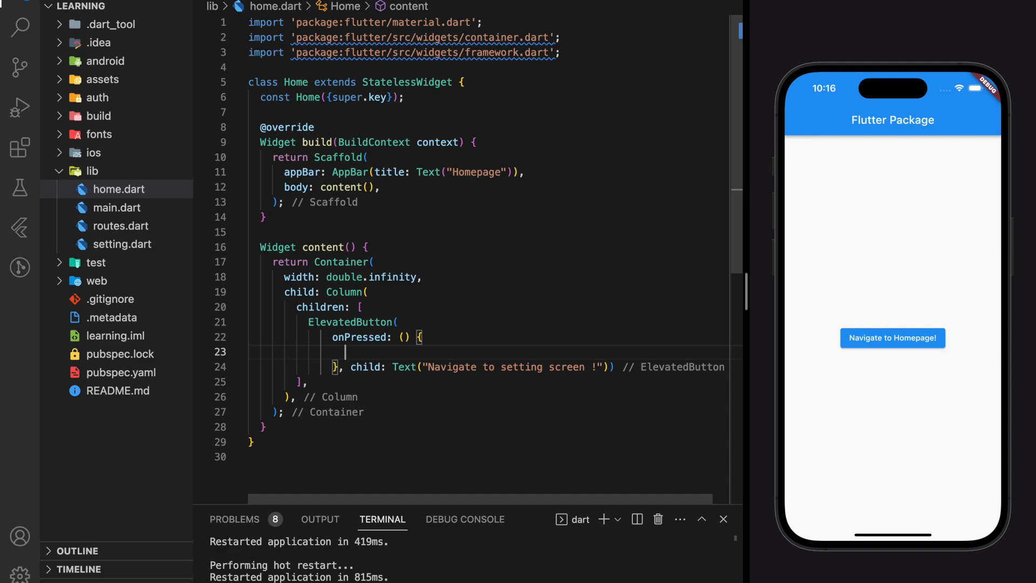
pyautogui.write('GoRouter.of')
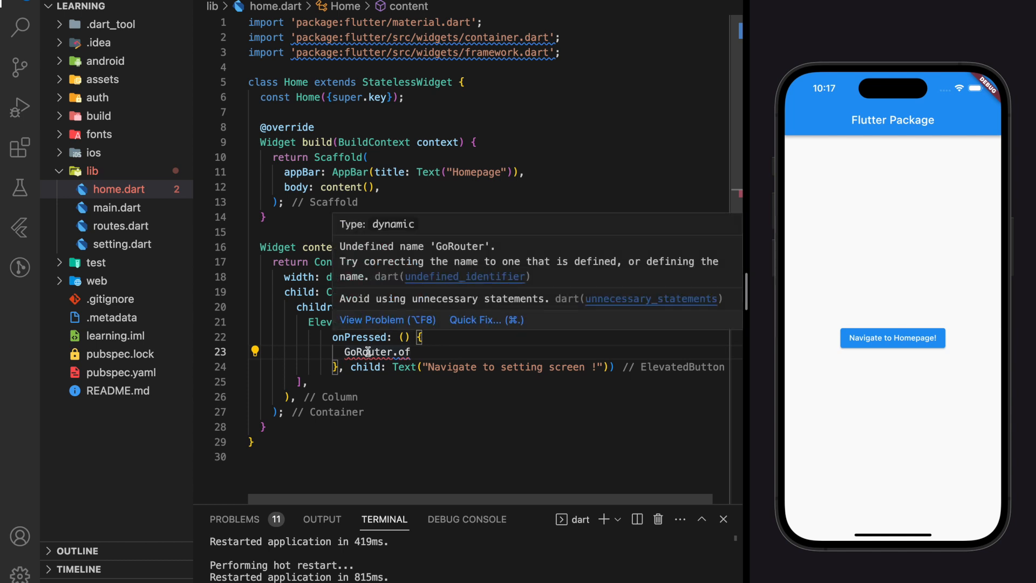
pyautogui.click(473, 320)
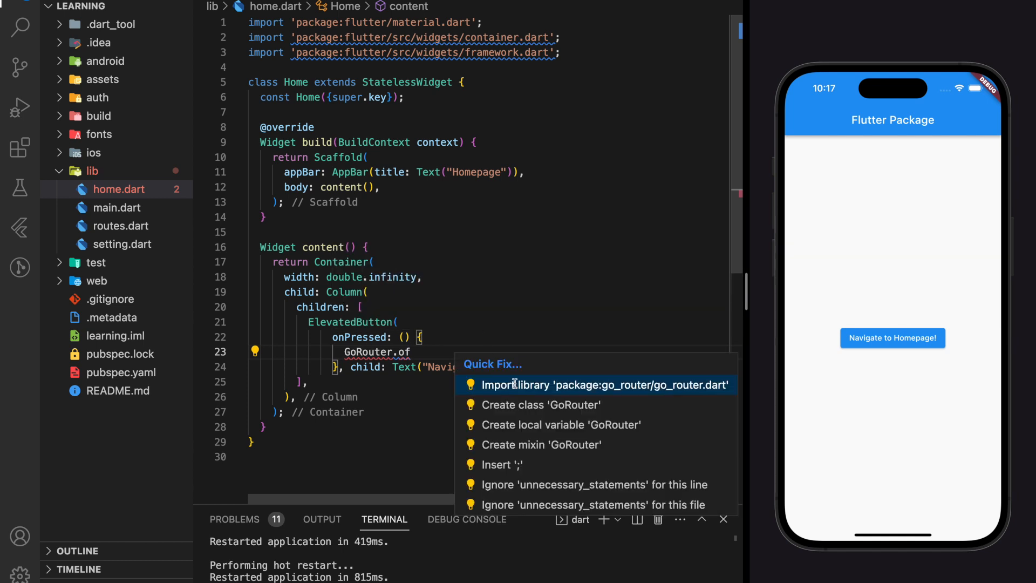
pyautogui.click(603, 384)
pyautogui.write('(context).')
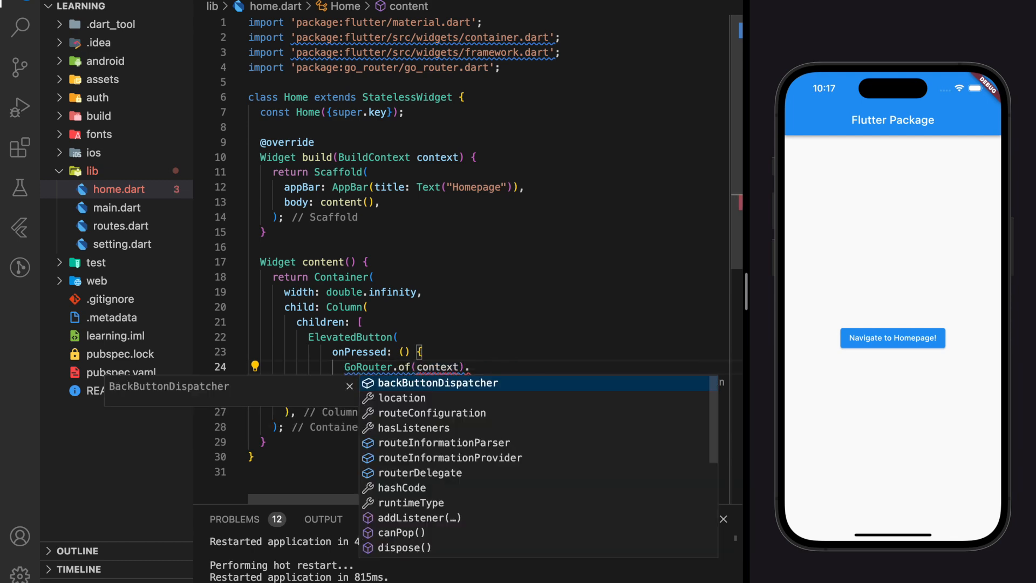
pyautogui.press('Escape')
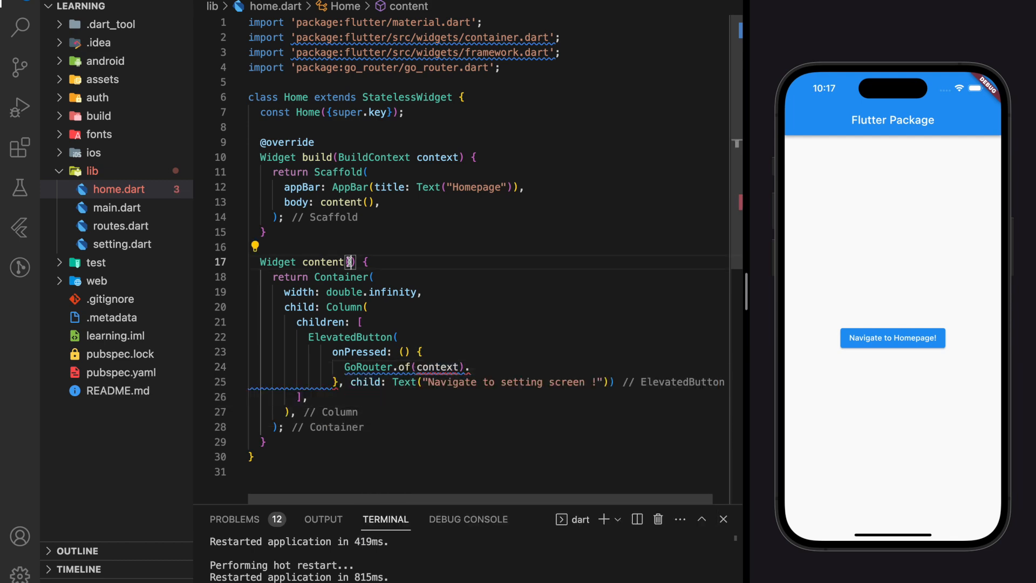
pyautogui.write('Build con')
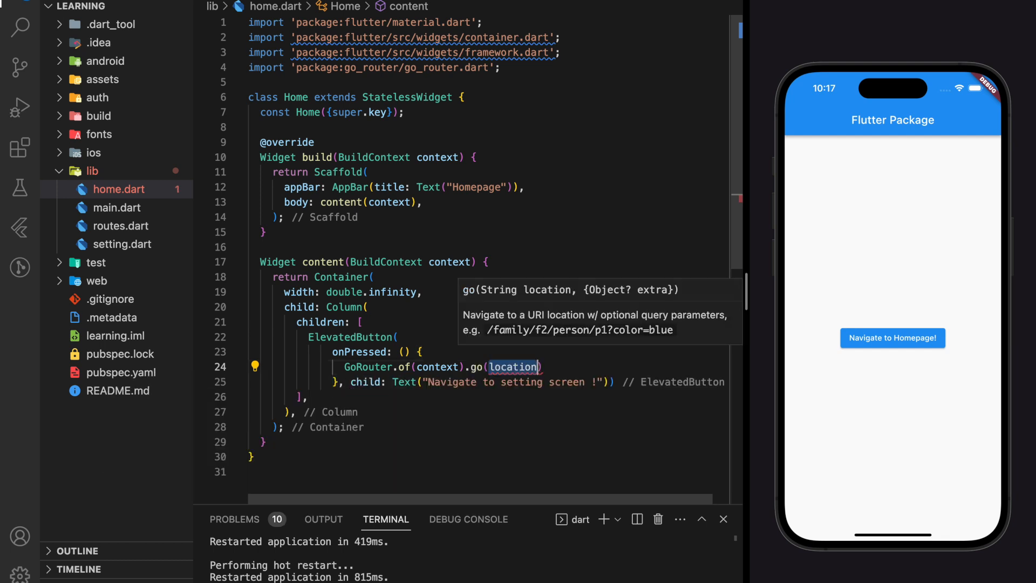
pyautogui.write("'./'")
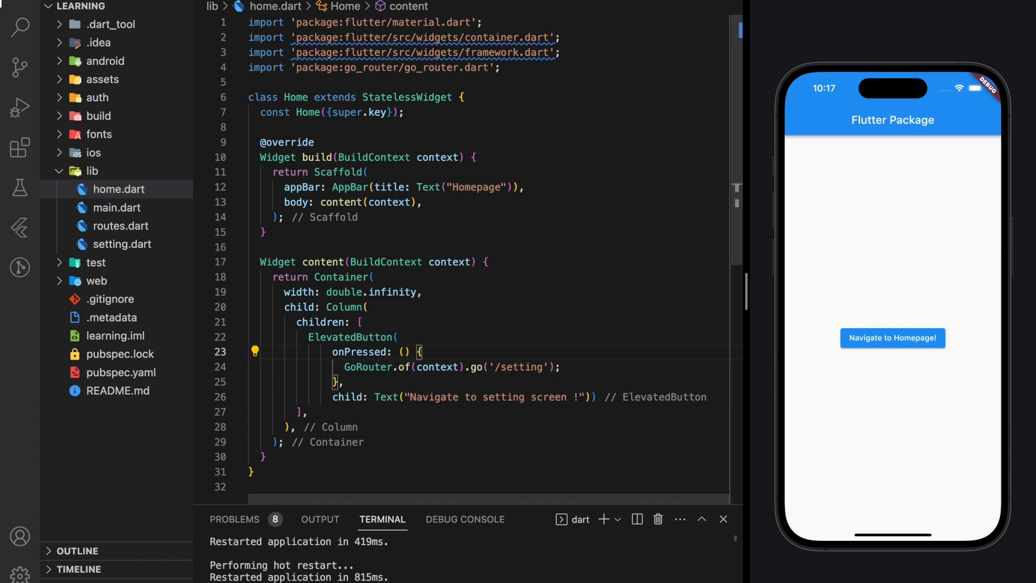
# Step: Check routes.dart, then add a commented // context.go('/home'); line below the GoRouter call in main.dart
pyautogui.click(122, 226)
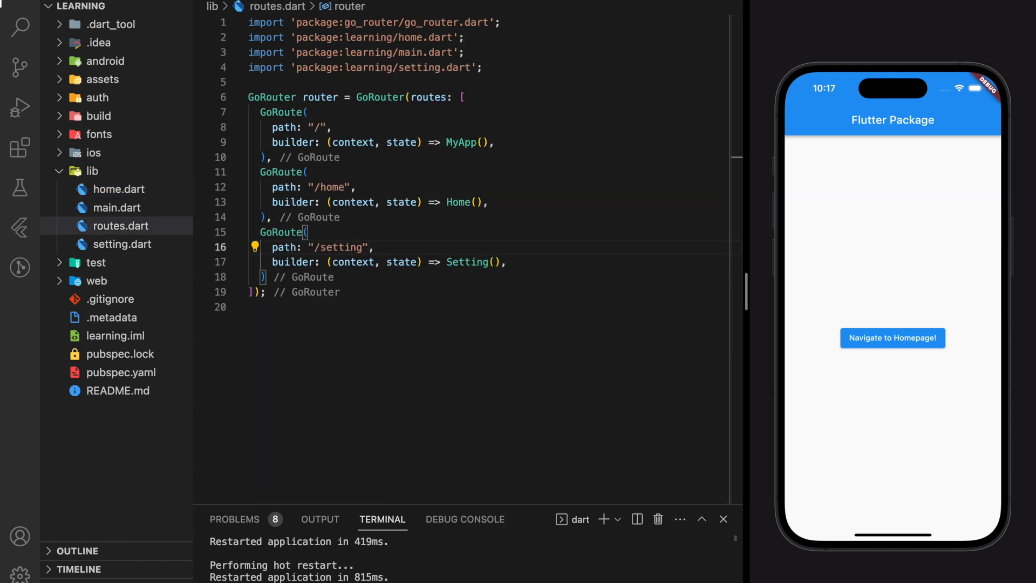
pyautogui.click(117, 207)
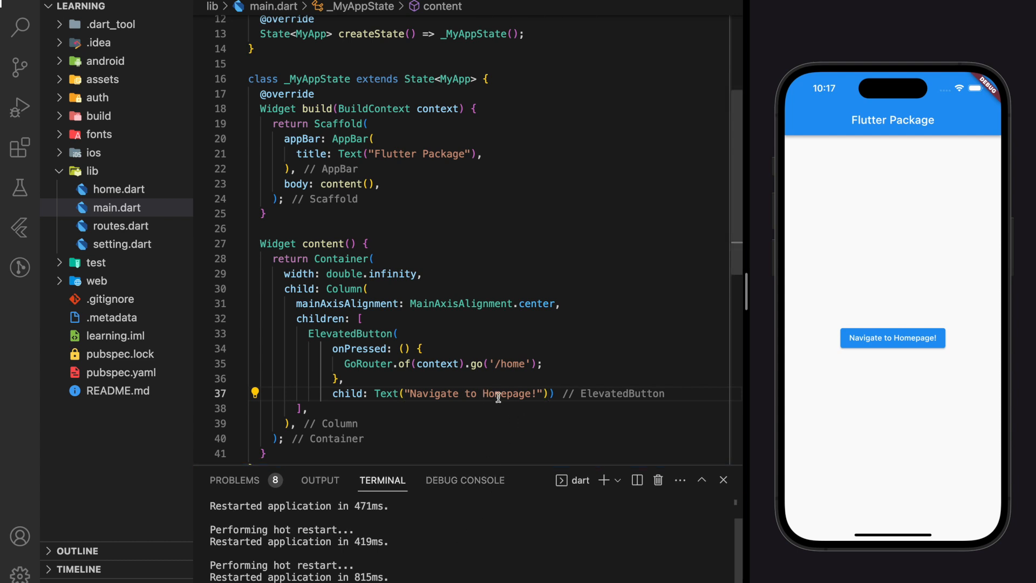
pyautogui.press('enter')
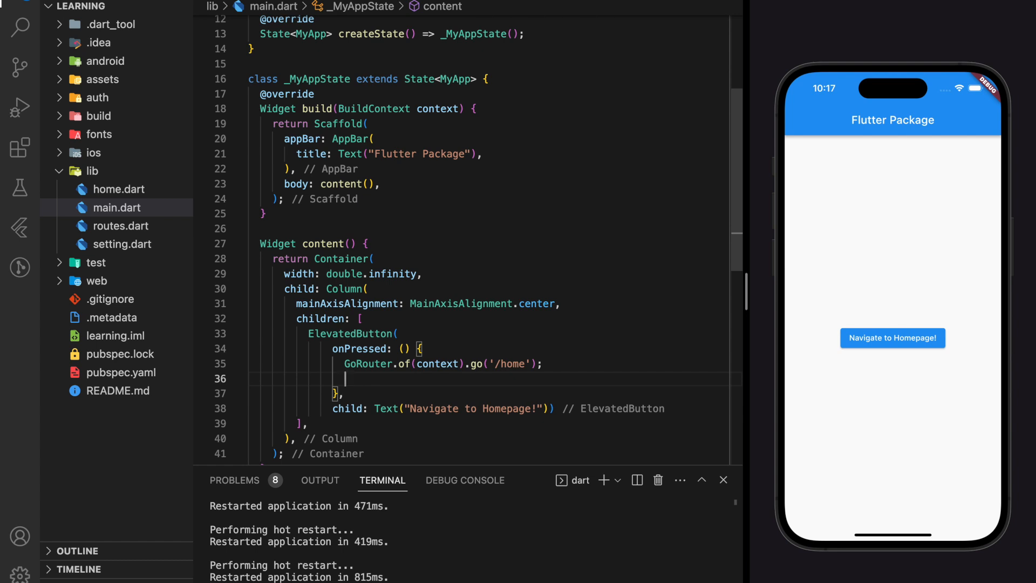
pyautogui.write("context.go('/home');")
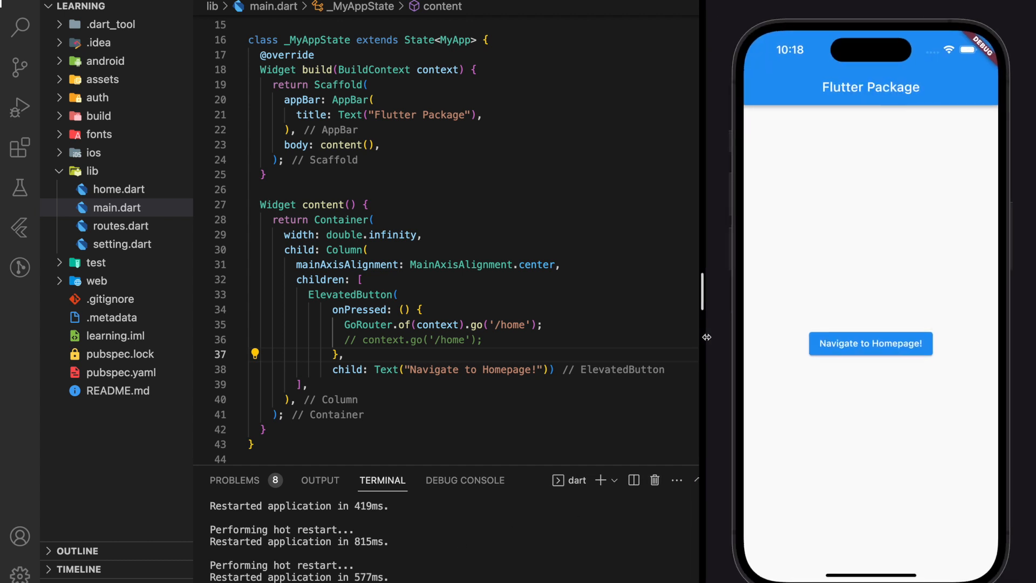
# Step: In the simulator, tap 'Navigate to Homepage!' then 'Navigate to setting screen !' to reach Setting
pyautogui.click(870, 343)
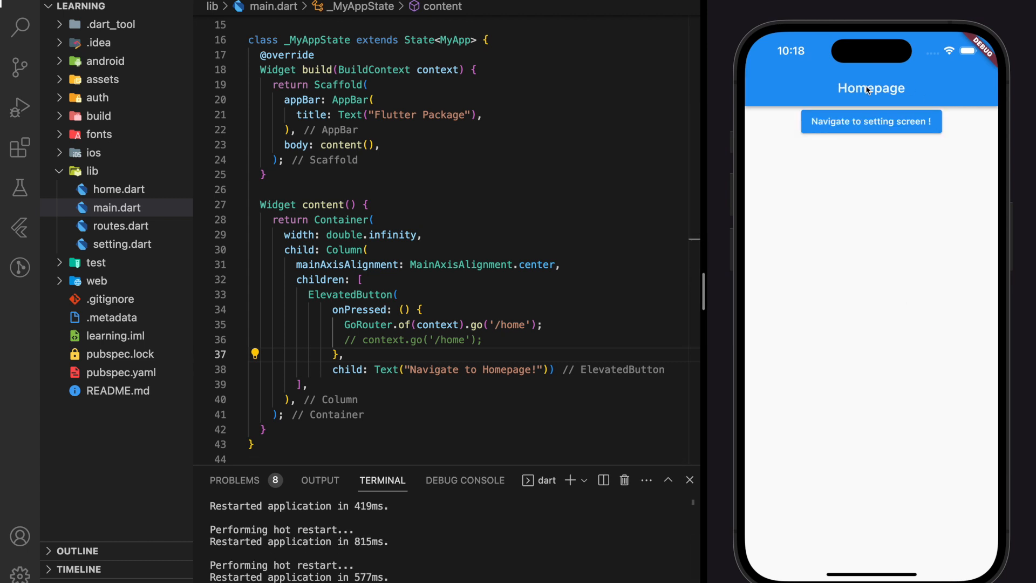
pyautogui.moveTo(875, 130)
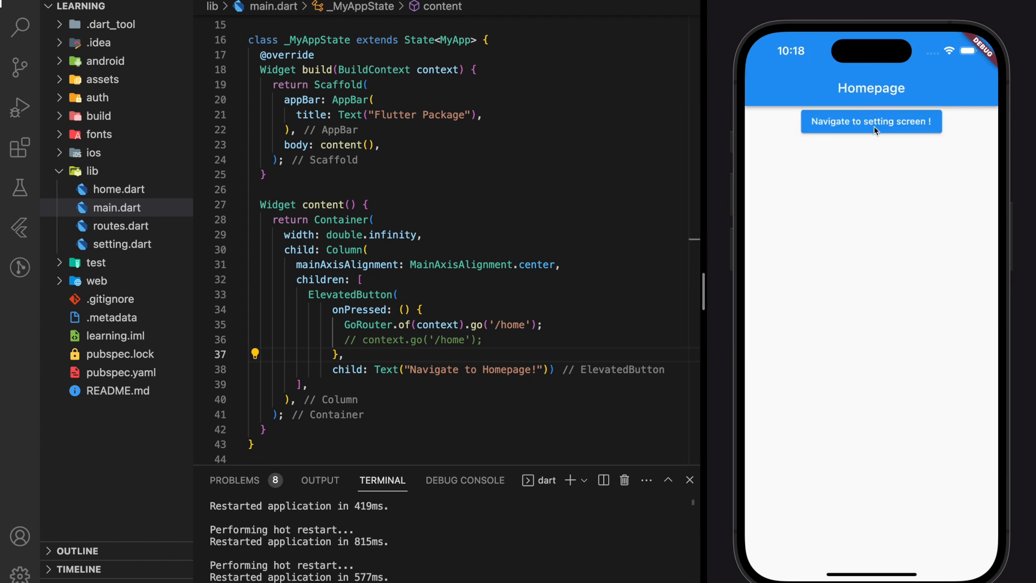
pyautogui.click(871, 121)
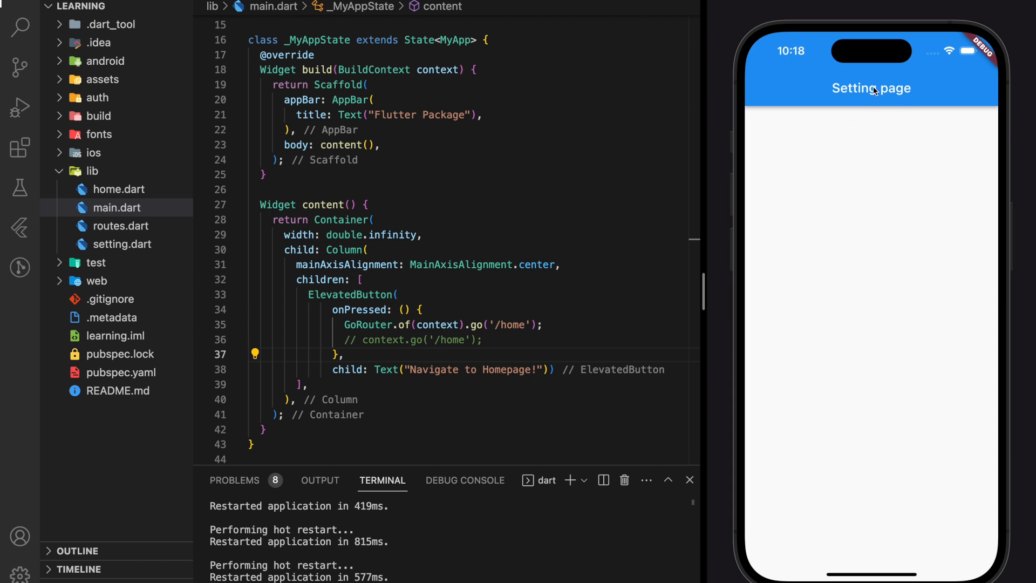
pyautogui.moveTo(857, 127)
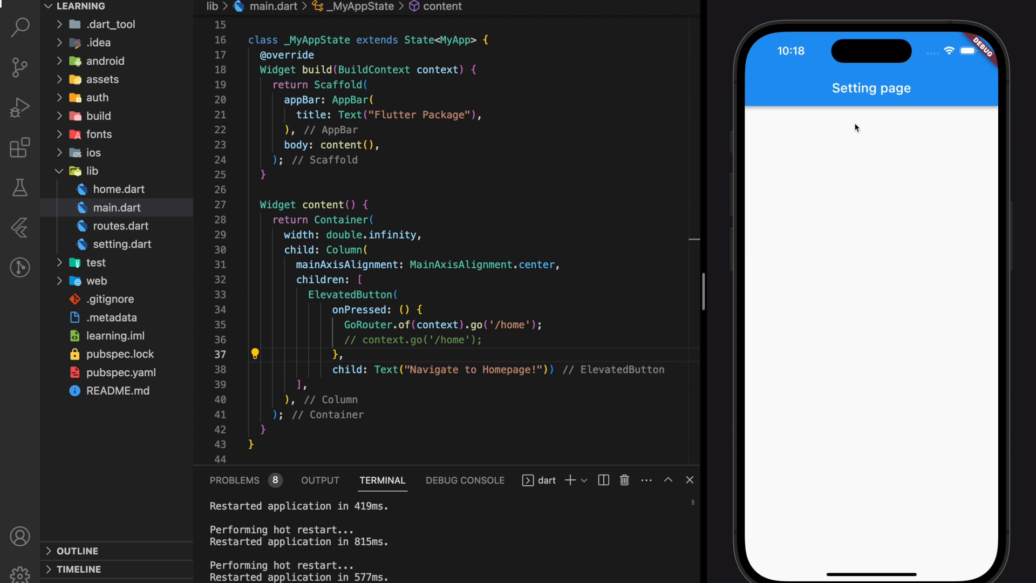
pyautogui.scroll(3)
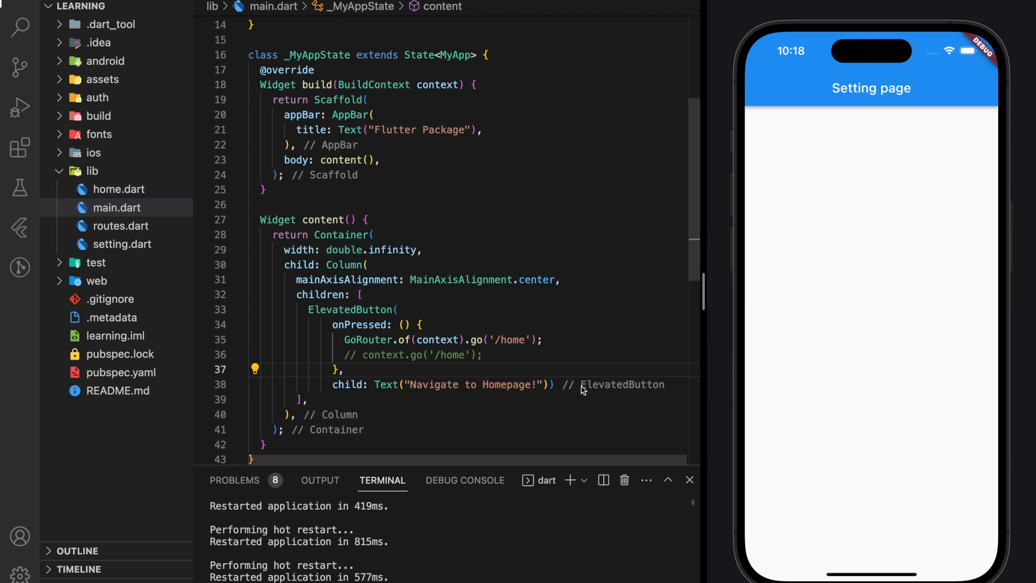
pyautogui.scroll(3)
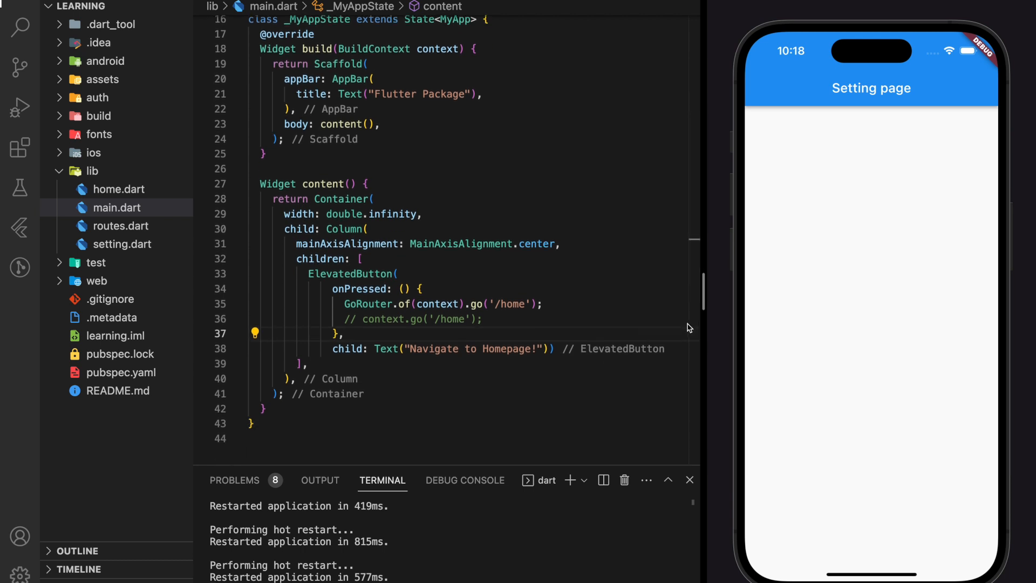
pyautogui.moveTo(877, 168)
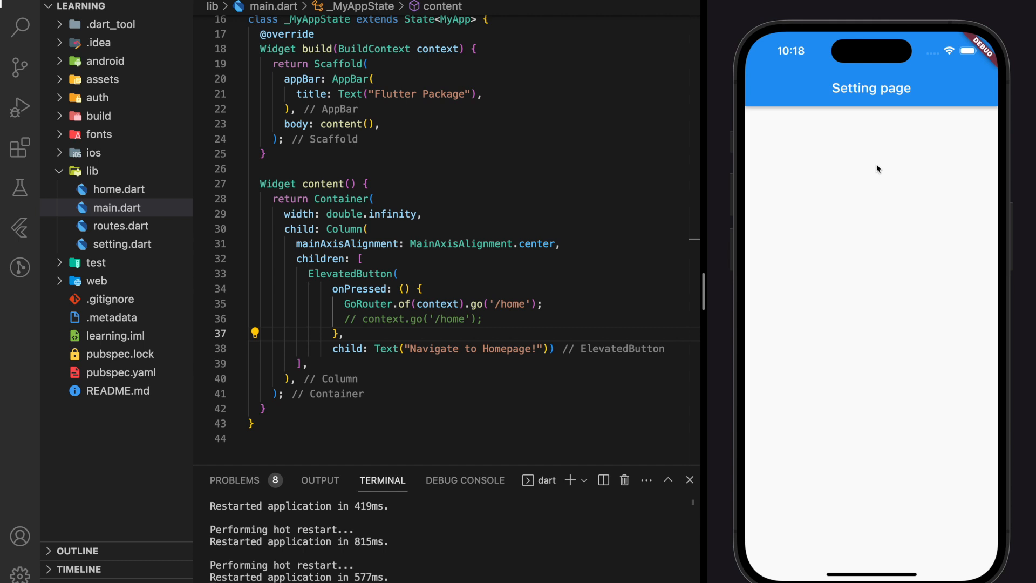
pyautogui.moveTo(874, 162)
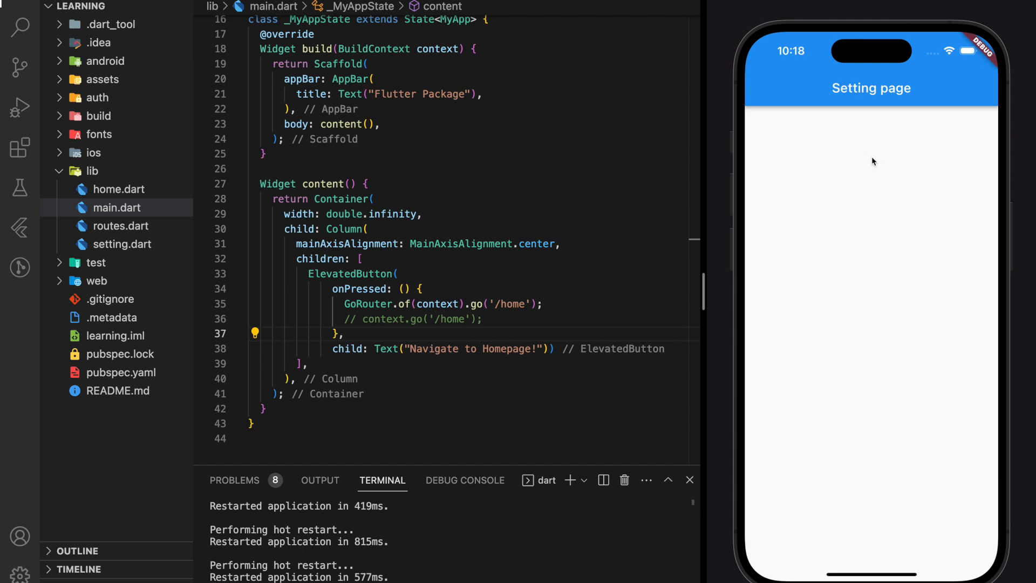
pyautogui.moveTo(831, 265)
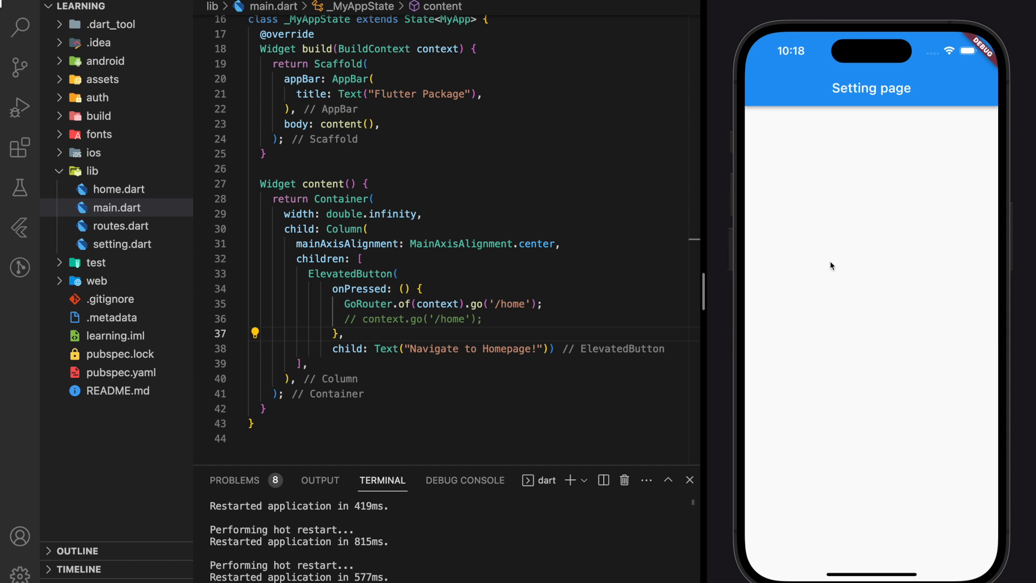